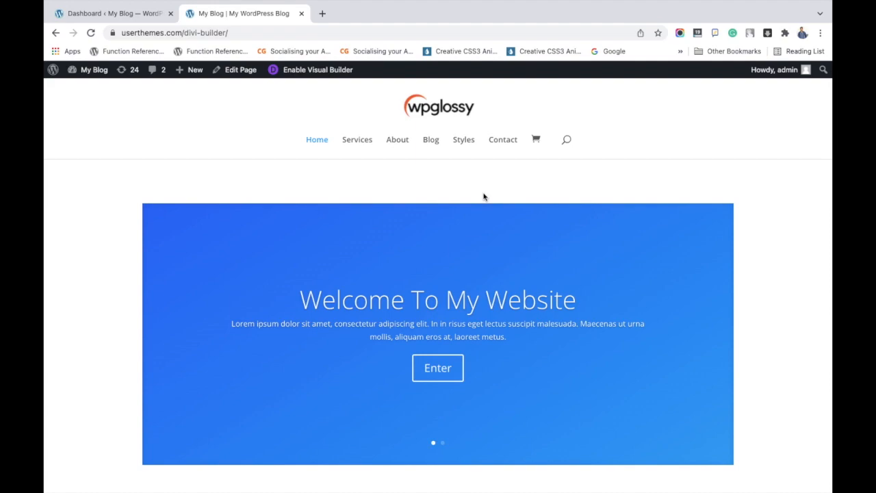
Step: Scroll down the homepage to look over the footer
{"action": "scroll", "scroll_direction": "down", "scroll_amount": 3}
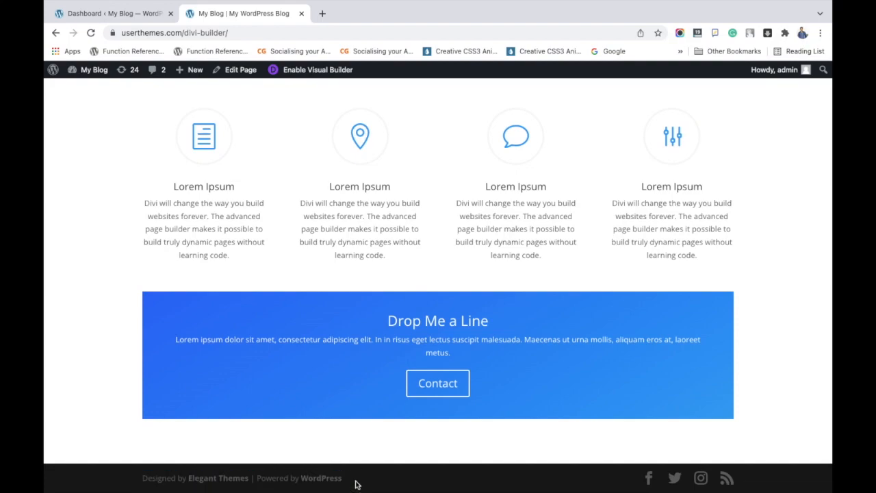
{"action": "mouse_move", "coordinate": [114, 205]}
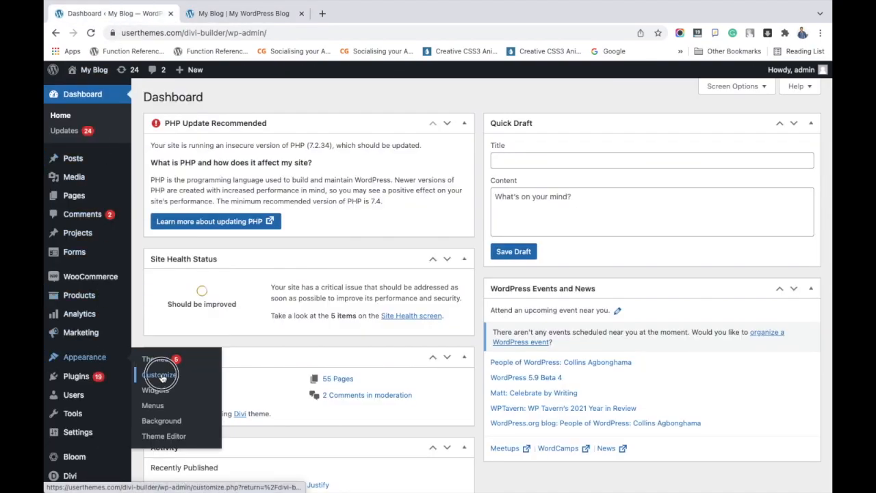
Step: Launch the Theme Customizer from the site's admin bar My Blog menu
{"action": "left_click", "coordinate": [159, 375]}
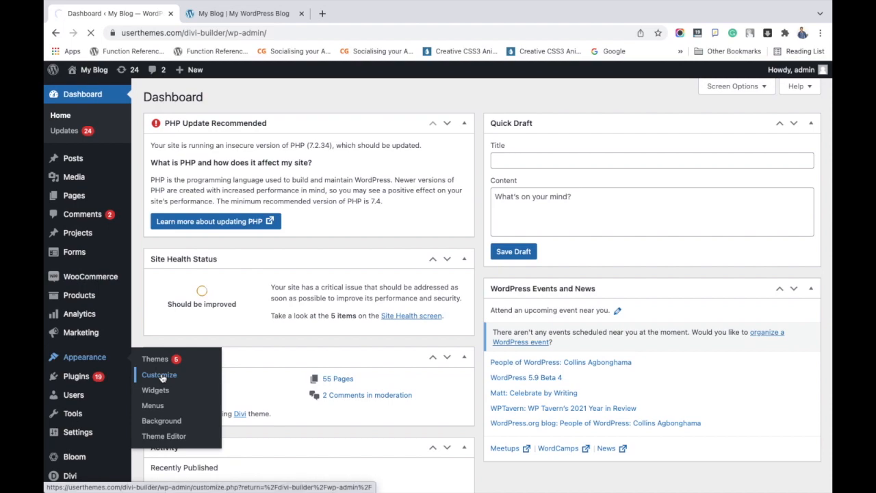
{"action": "left_click", "coordinate": [158, 375]}
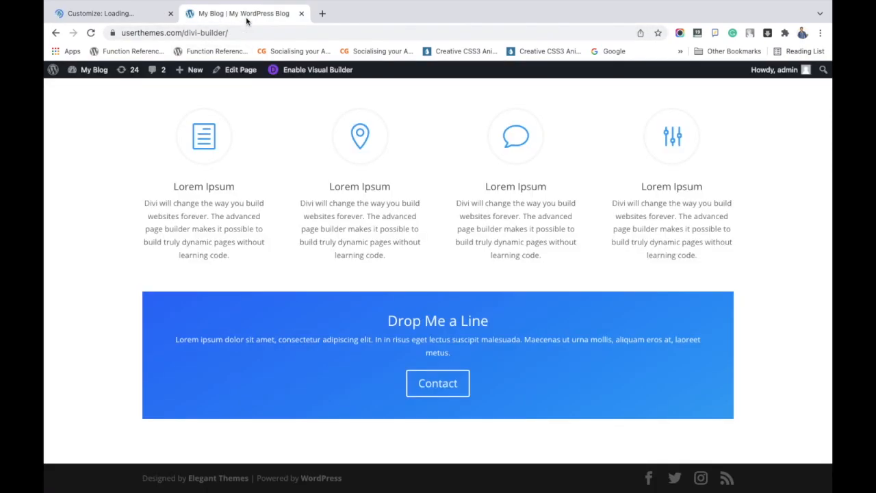
{"action": "left_click", "coordinate": [95, 68]}
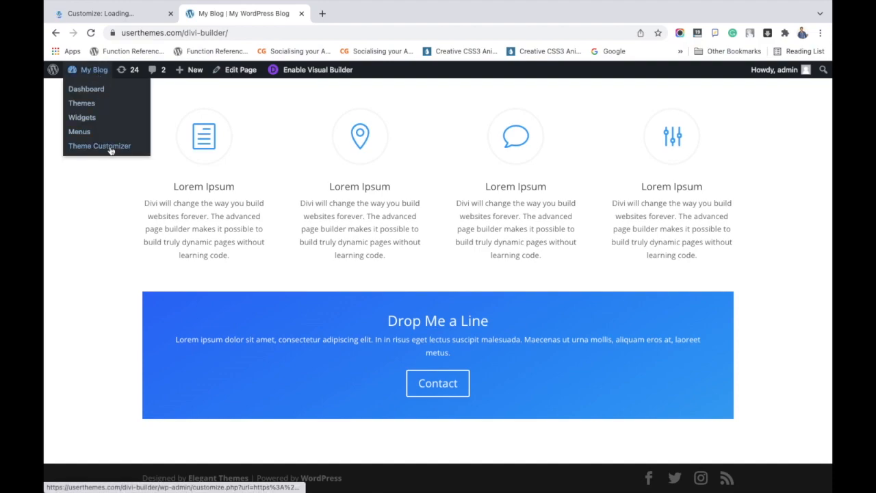
{"action": "left_click", "coordinate": [98, 145]}
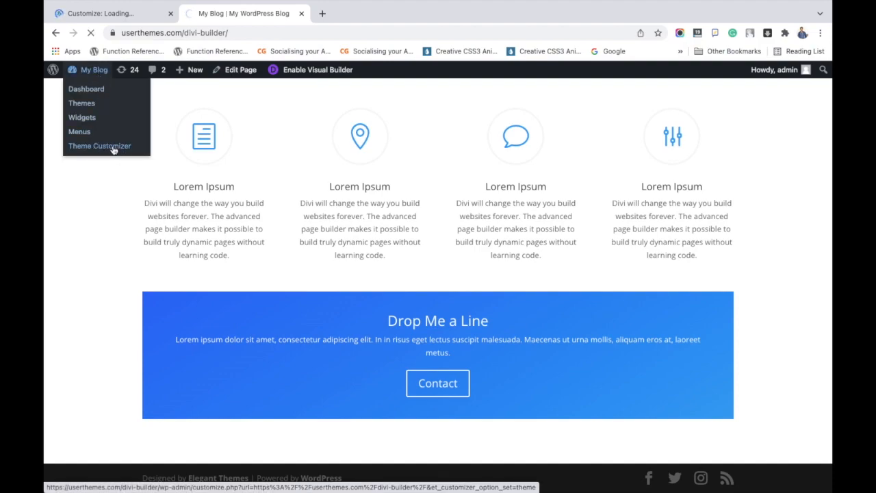
{"action": "left_click", "coordinate": [98, 145]}
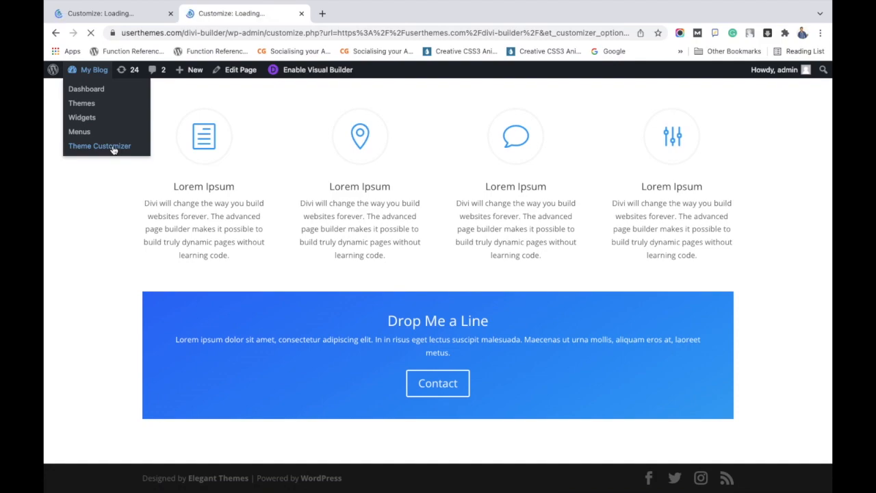
{"action": "left_click", "coordinate": [99, 145]}
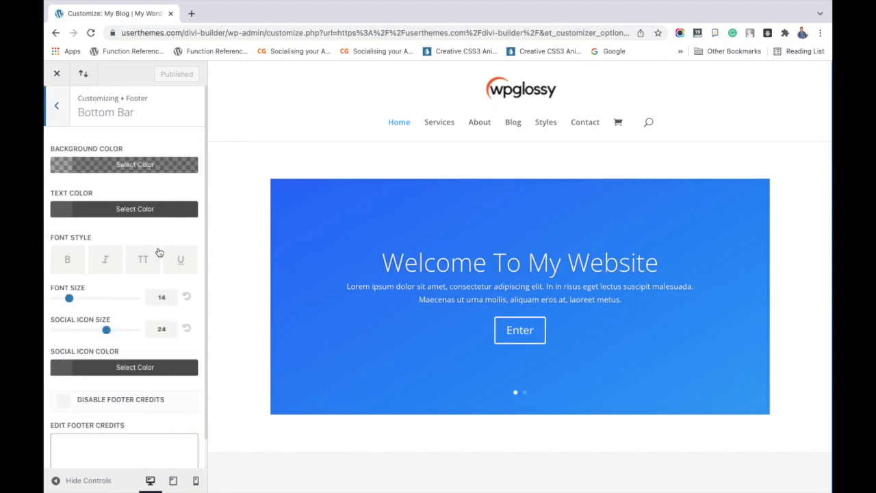
Step: Scroll the Customizer preview down to the site footer with Bottom Bar settings open
{"action": "scroll", "scroll_direction": "down", "scroll_amount": 3}
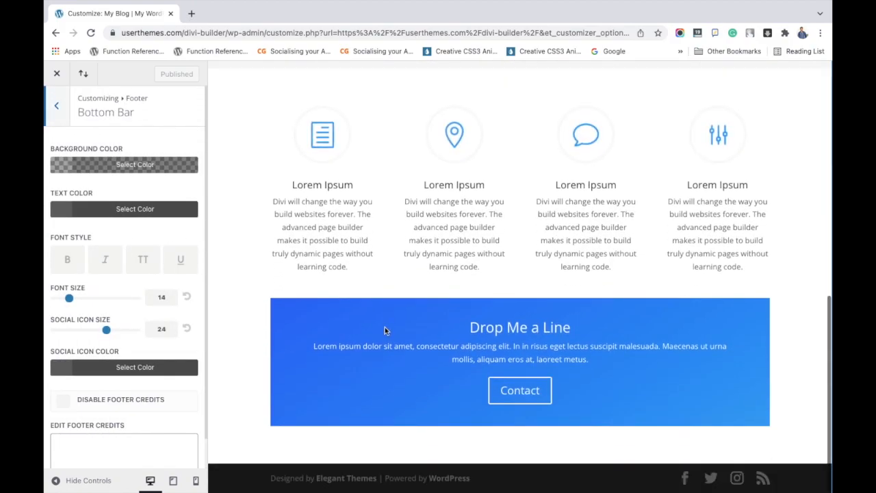
{"action": "scroll", "scroll_direction": "down", "scroll_amount": 3}
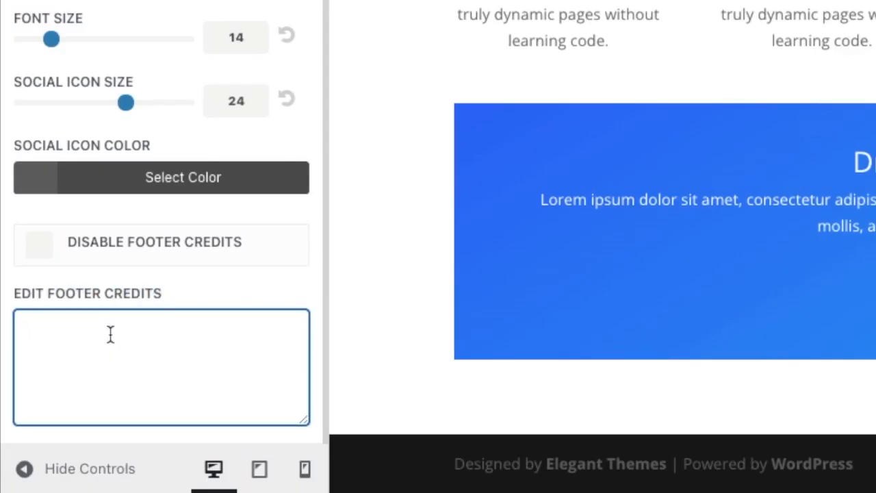
Step: Set the footer credits to '© 2021 WPGLOSSY All Rights Reserved'
{"action": "type", "text": "© 2021 WPGLOSSY All Rights Reserved"}
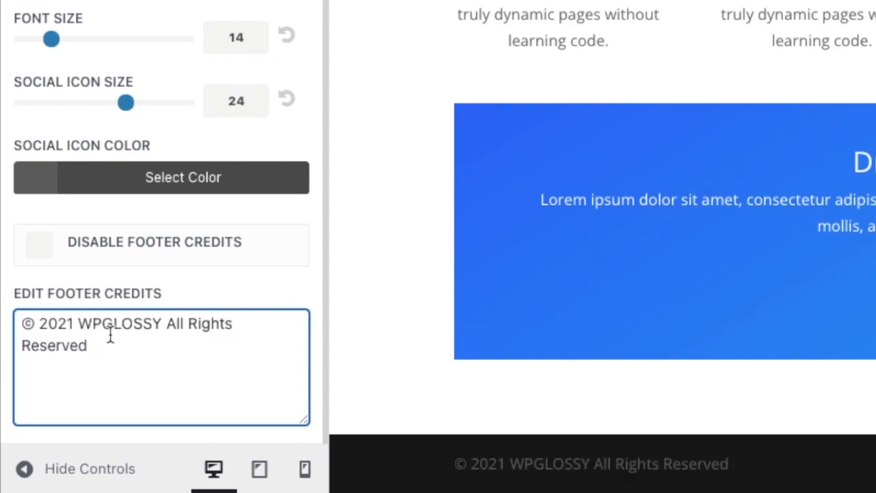
{"action": "mouse_move", "coordinate": [471, 449]}
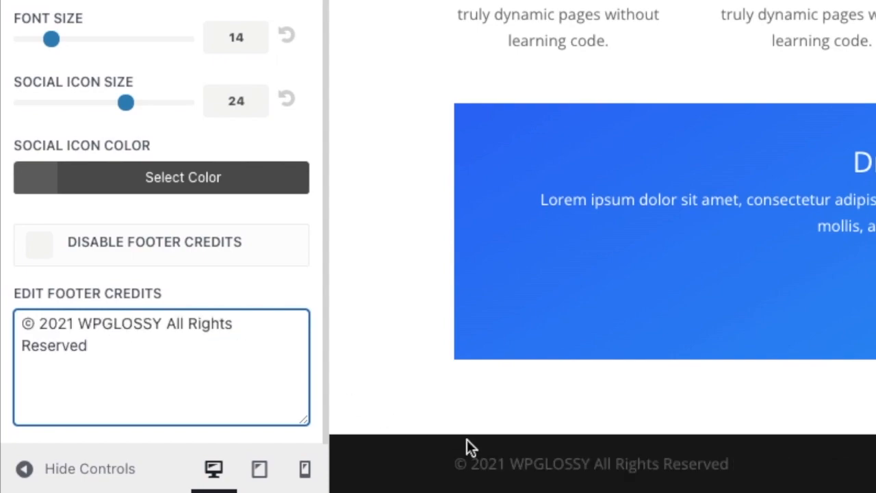
{"action": "mouse_move", "coordinate": [676, 375]}
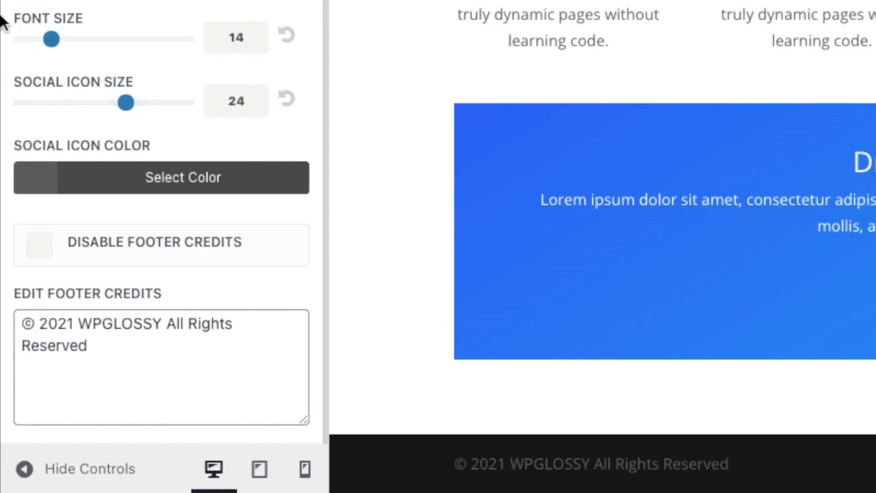
{"action": "mouse_move", "coordinate": [40, 29]}
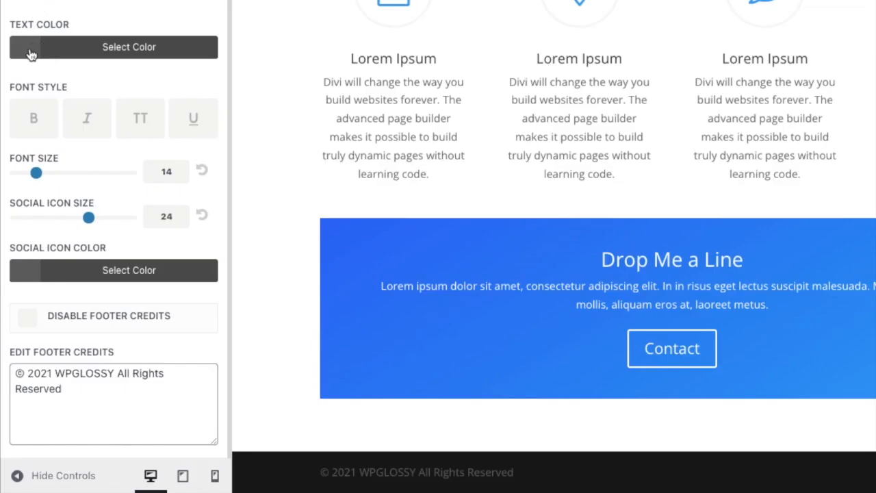
{"action": "mouse_move", "coordinate": [30, 52]}
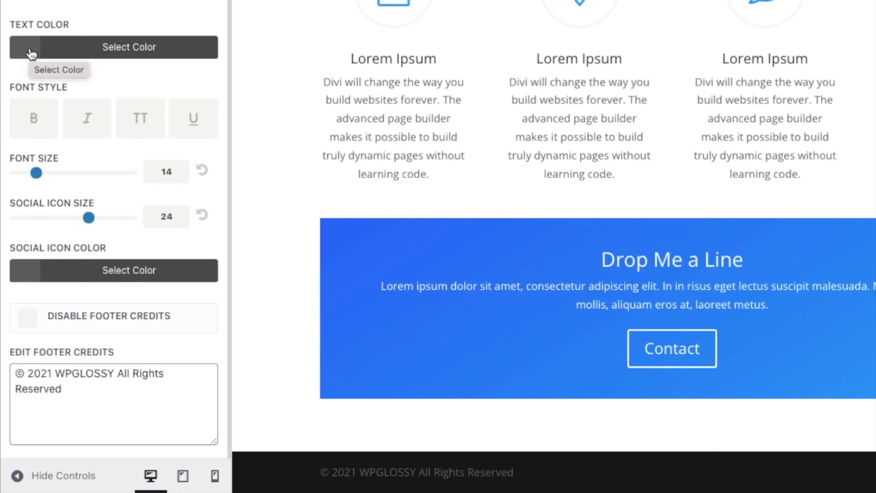
Step: Set the bottom bar text color to white (#ffffff)
{"action": "left_click", "coordinate": [129, 46]}
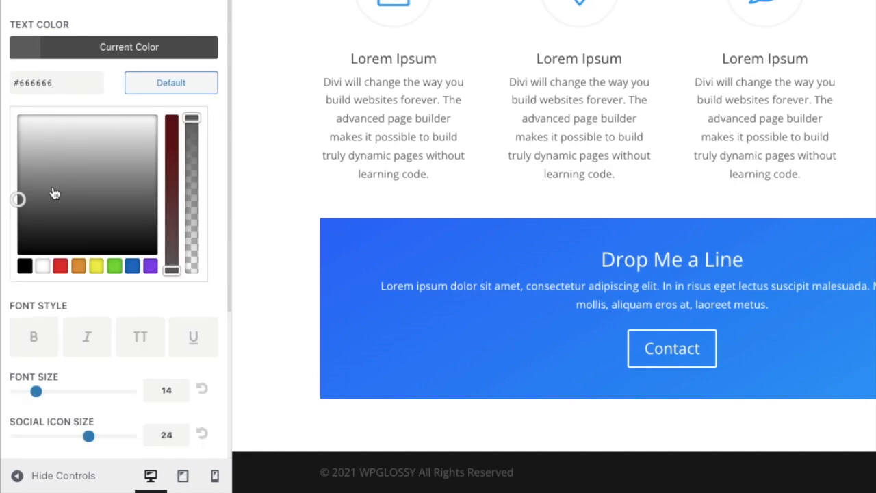
{"action": "left_click", "coordinate": [43, 266]}
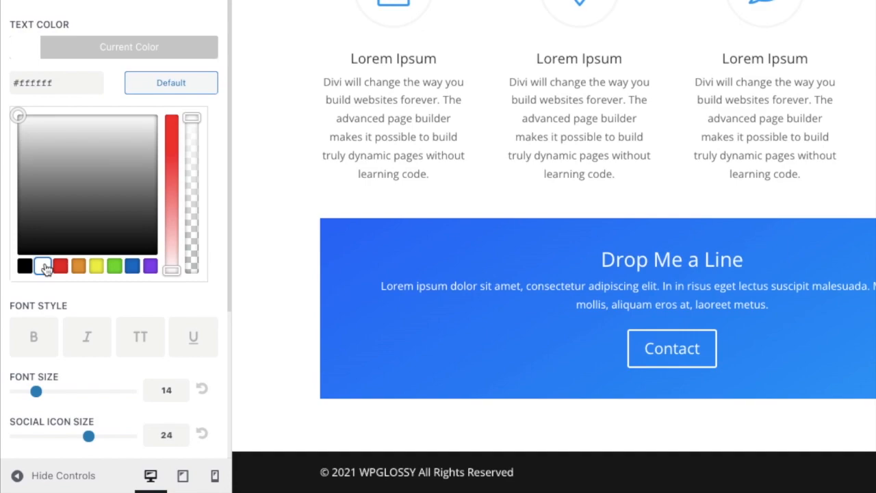
{"action": "mouse_move", "coordinate": [219, 247]}
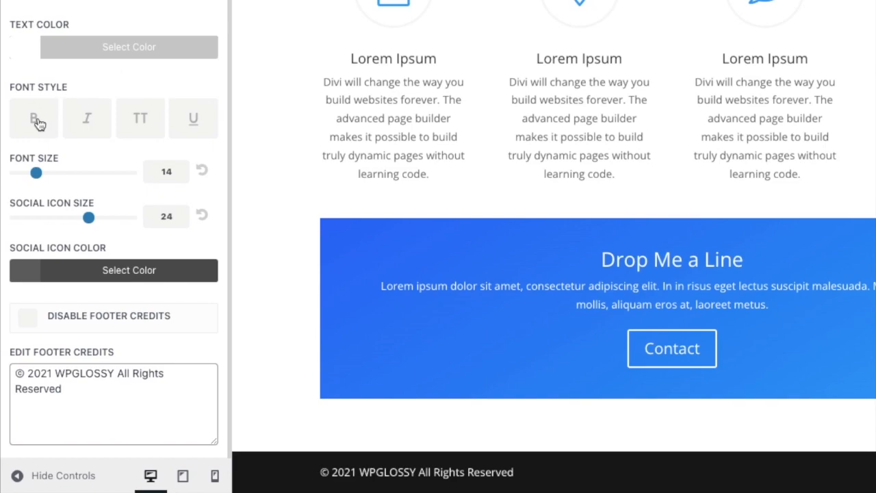
Step: Try bold, all-caps and underline on the footer credits, keeping only italic
{"action": "left_click", "coordinate": [33, 117]}
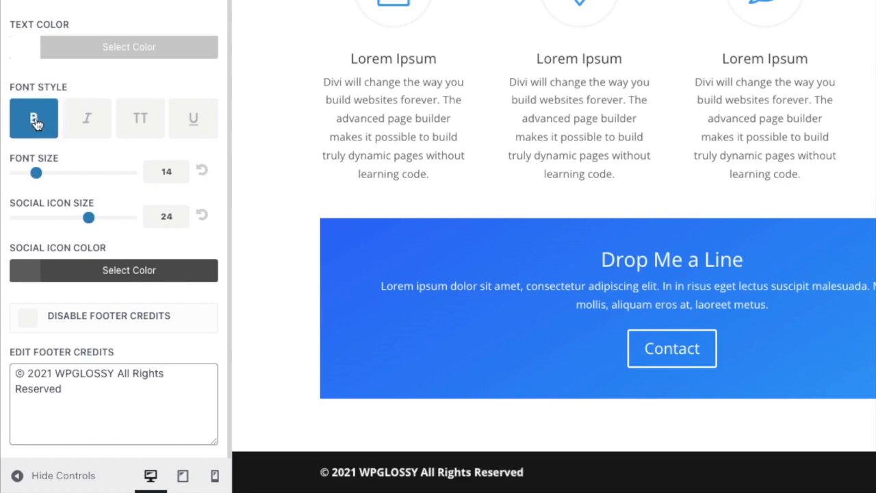
{"action": "left_click", "coordinate": [87, 118]}
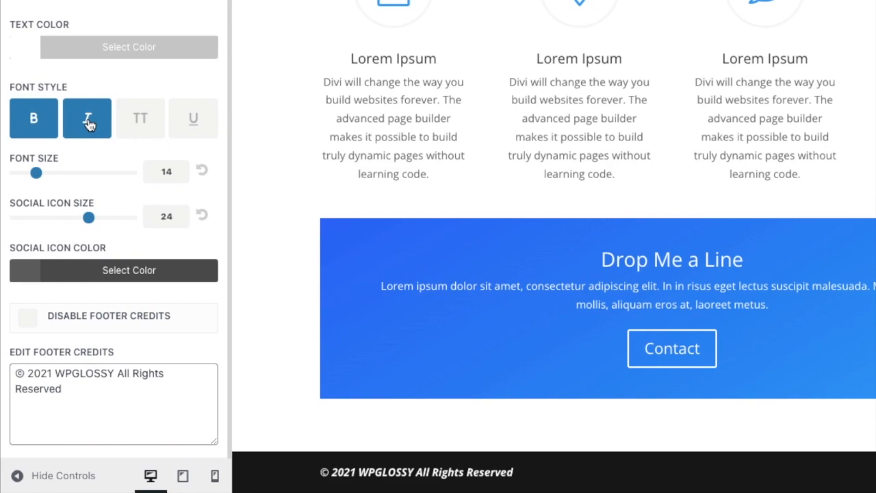
{"action": "left_click", "coordinate": [86, 118]}
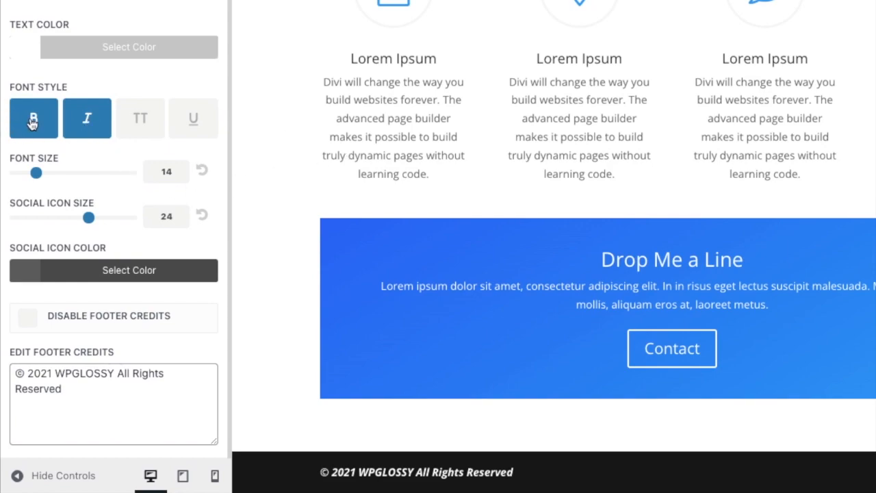
{"action": "left_click", "coordinate": [33, 118]}
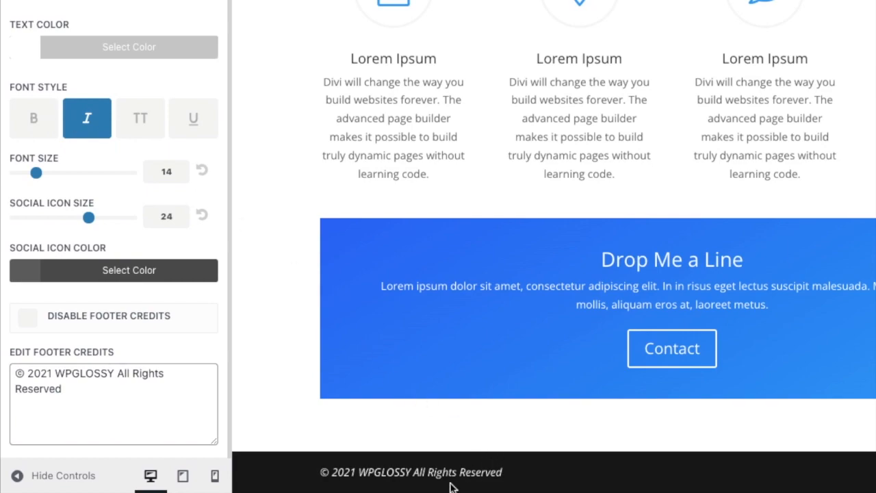
{"action": "mouse_move", "coordinate": [140, 118]}
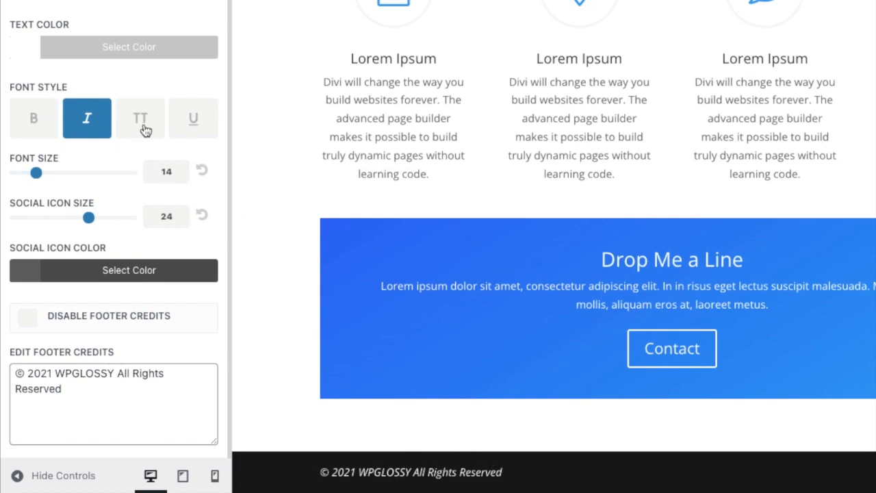
{"action": "left_click", "coordinate": [140, 117]}
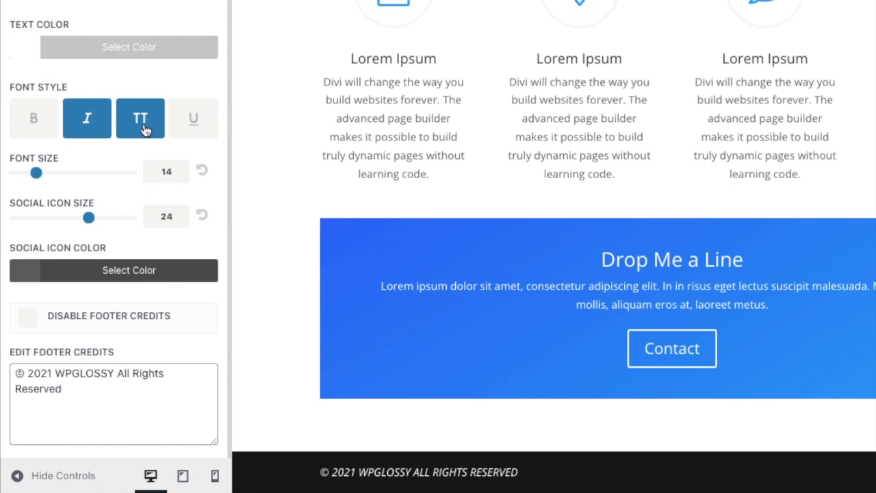
{"action": "left_click", "coordinate": [140, 118]}
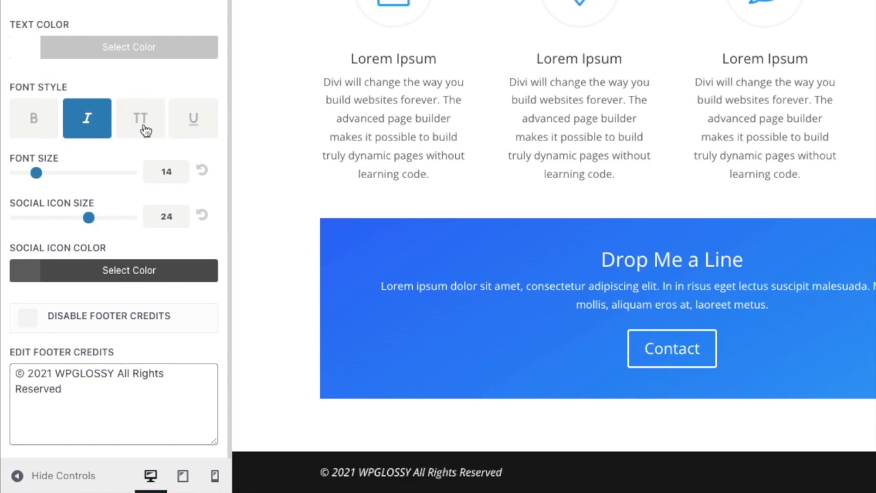
{"action": "left_click", "coordinate": [193, 118]}
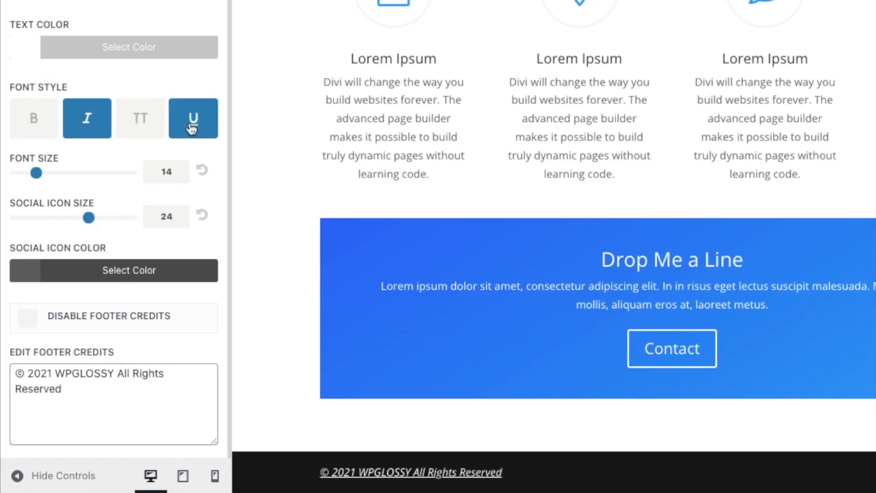
{"action": "left_click", "coordinate": [193, 118]}
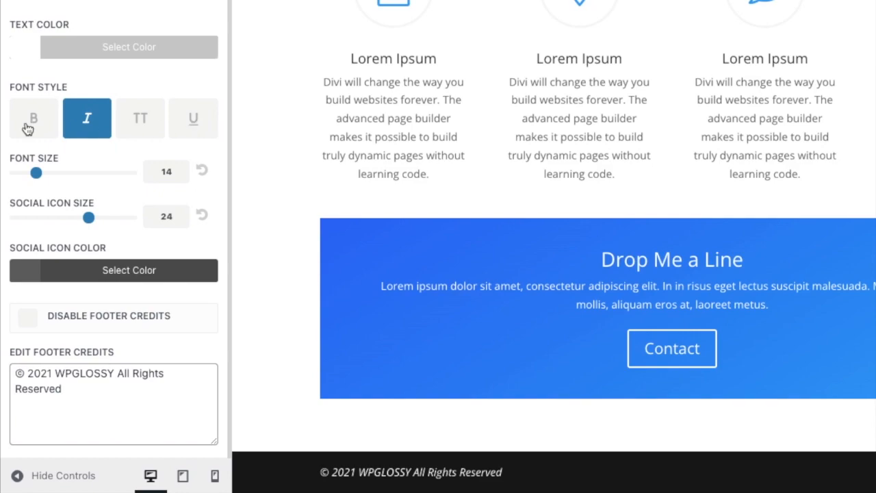
{"action": "mouse_move", "coordinate": [48, 132]}
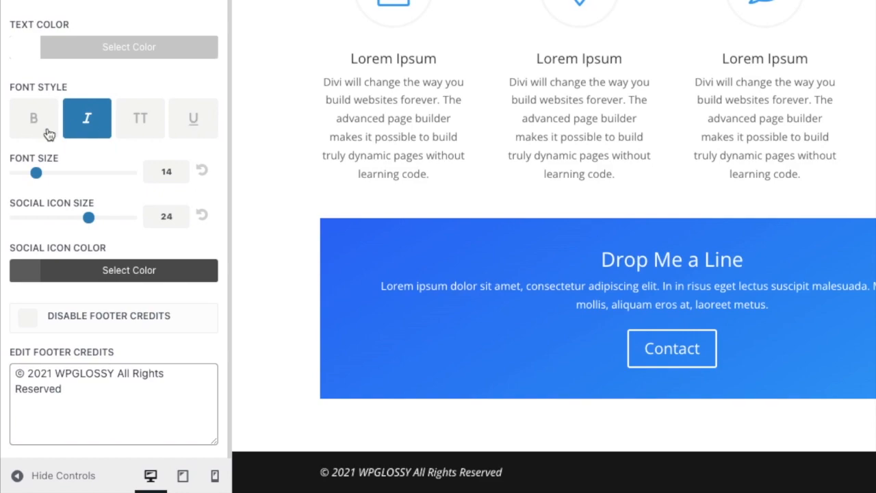
{"action": "mouse_move", "coordinate": [134, 310]}
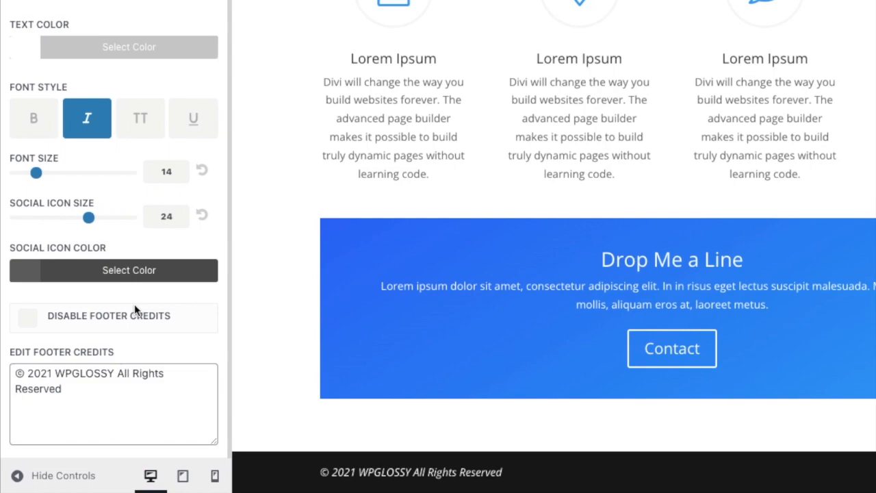
{"action": "scroll", "scroll_direction": "up", "scroll_amount": 3}
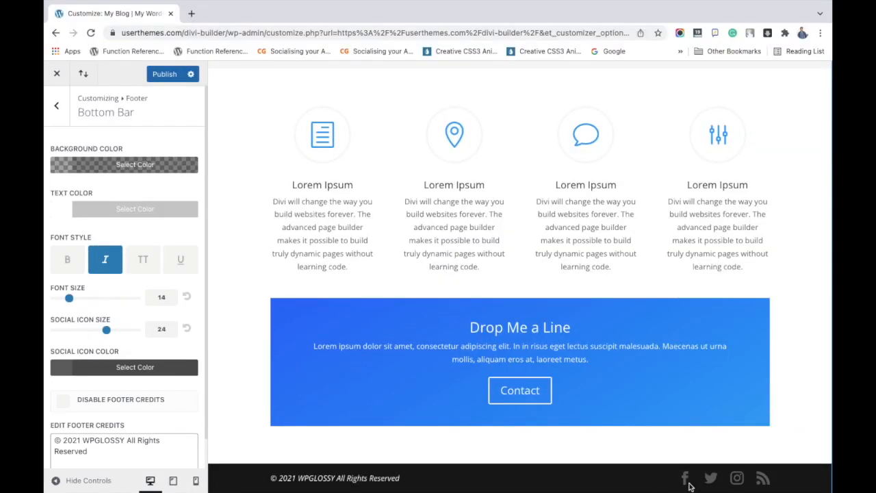
{"action": "mouse_move", "coordinate": [711, 476]}
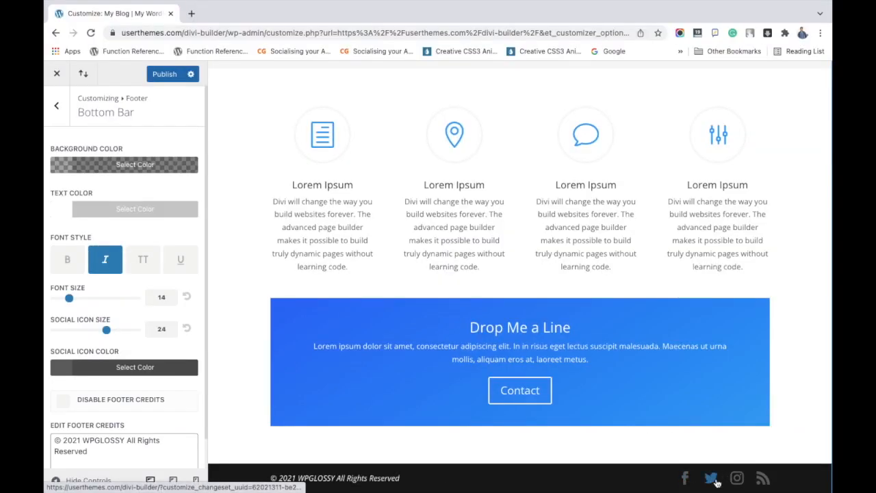
{"action": "mouse_move", "coordinate": [76, 337]}
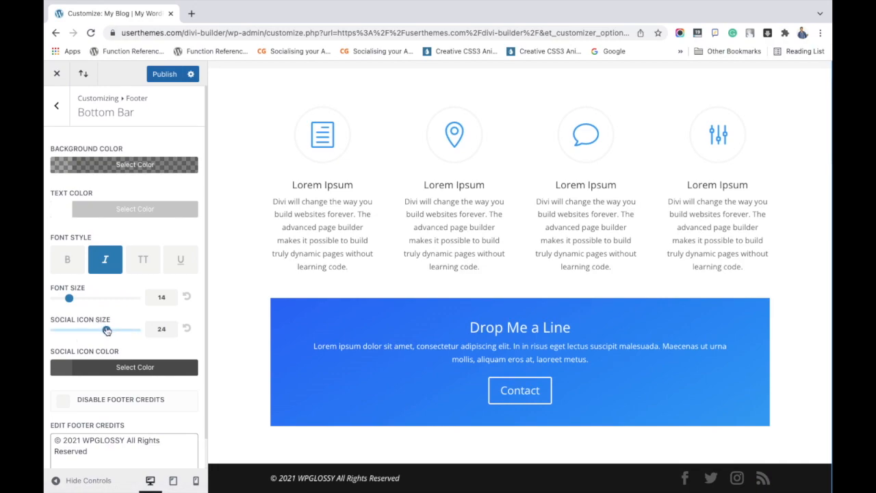
{"action": "left_click_drag", "start_coordinate": [104, 329], "coordinate": [110, 328]}
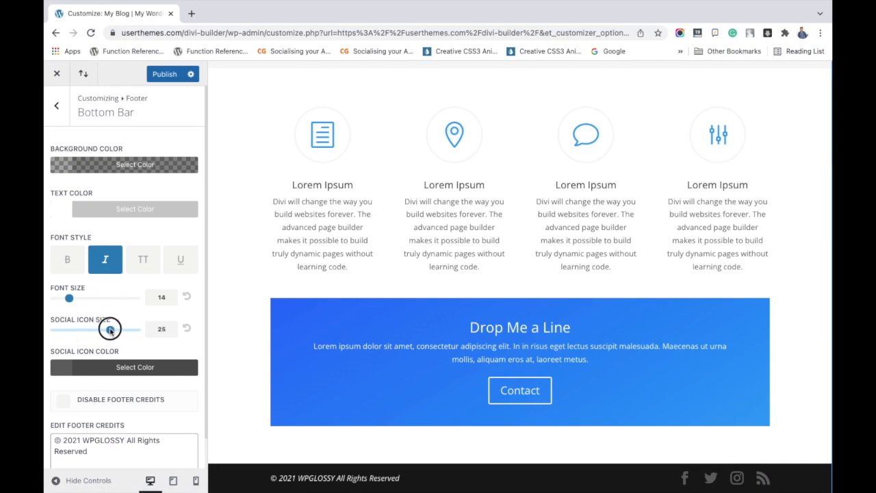
{"action": "left_click_drag", "start_coordinate": [109, 329], "coordinate": [137, 328]}
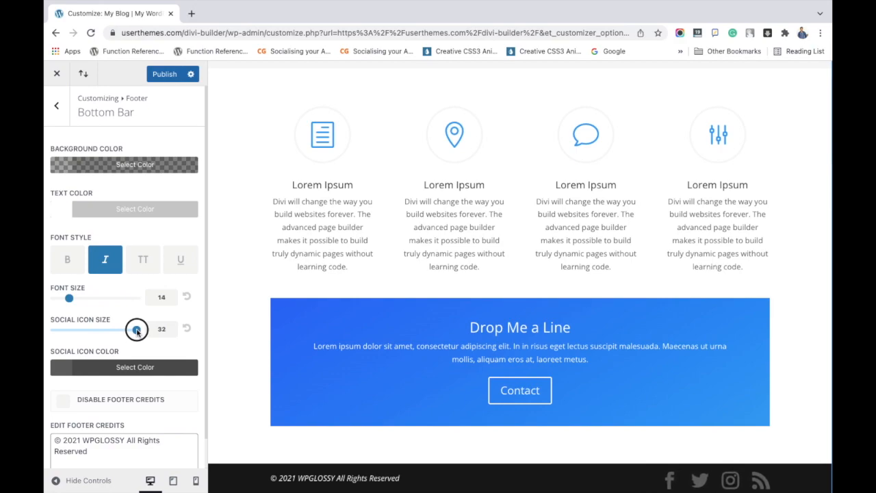
{"action": "left_click_drag", "start_coordinate": [137, 328], "coordinate": [96, 328]}
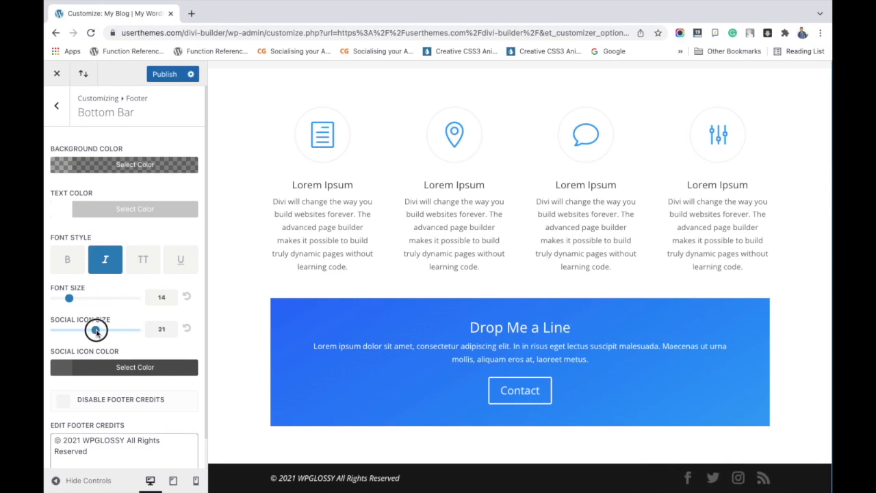
{"action": "left_click_drag", "start_coordinate": [96, 329], "coordinate": [107, 328]}
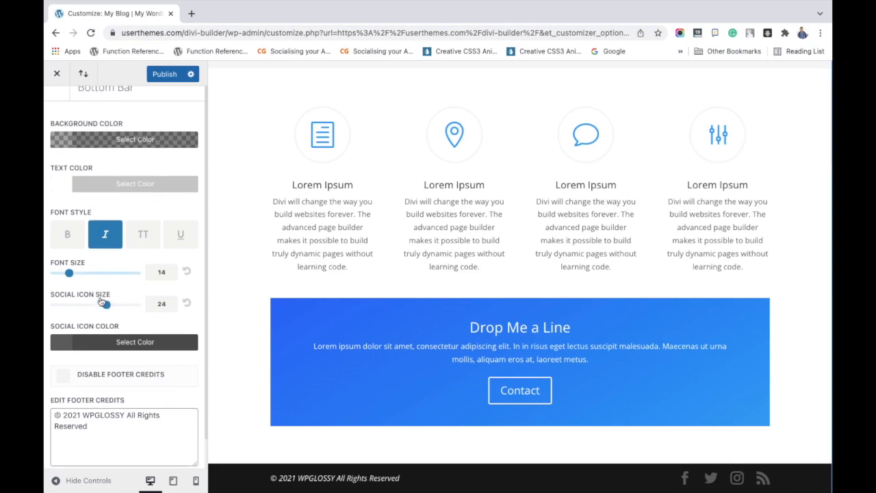
Step: Set the footer social icon color to white (#ffffff) and publish the changes
{"action": "left_click", "coordinate": [134, 343]}
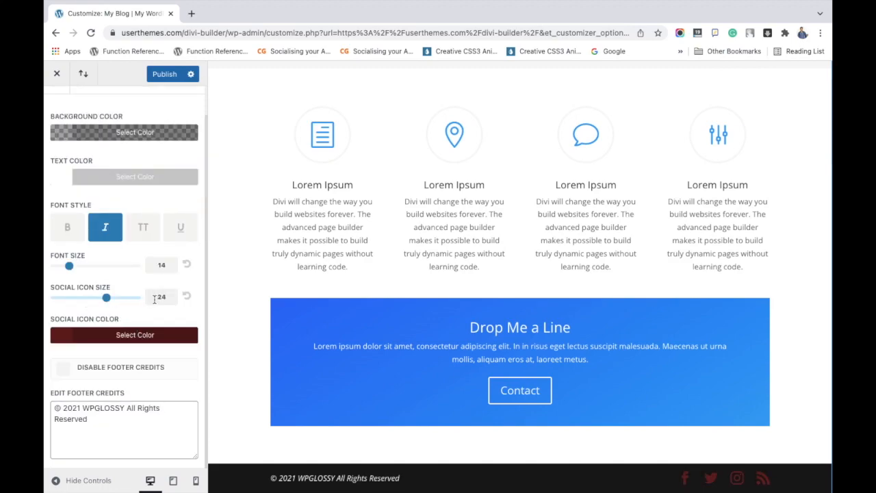
{"action": "left_click", "coordinate": [123, 334]}
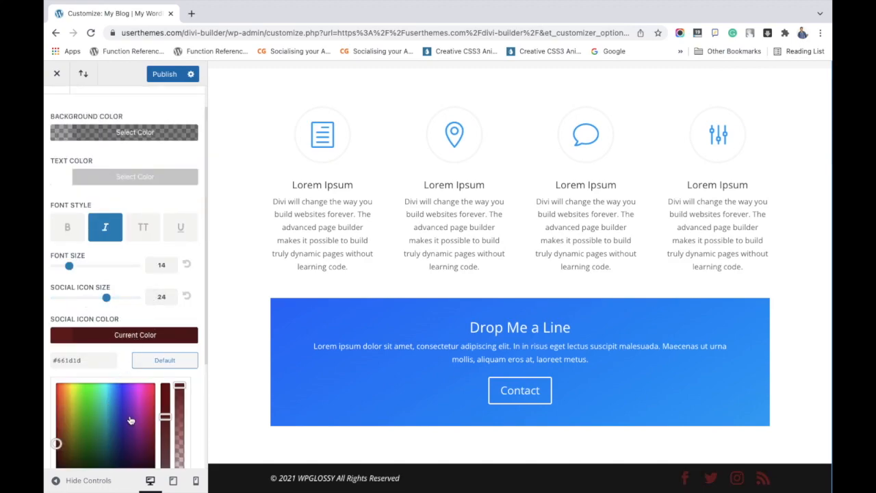
{"action": "left_click", "coordinate": [89, 411]}
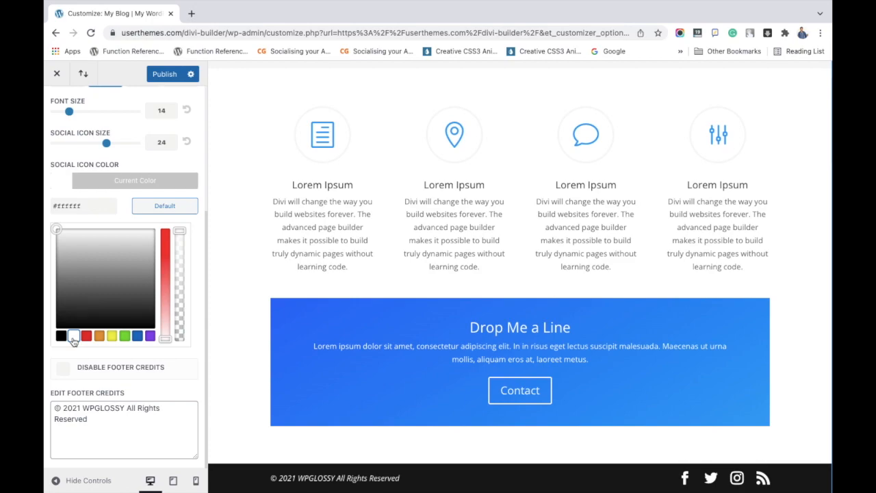
{"action": "mouse_move", "coordinate": [195, 353]}
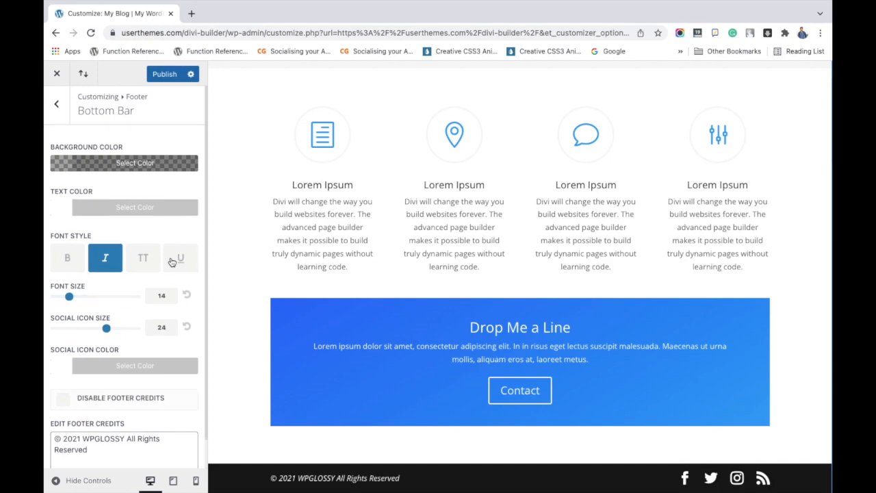
{"action": "left_click", "coordinate": [165, 74]}
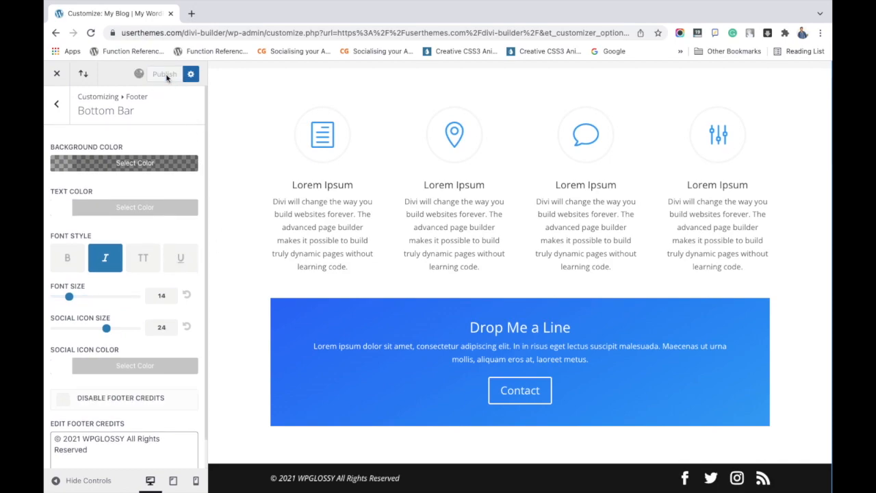
Step: Confirm publishing, then browse the Footer Layout column layout options without changing them
{"action": "left_click", "coordinate": [164, 74]}
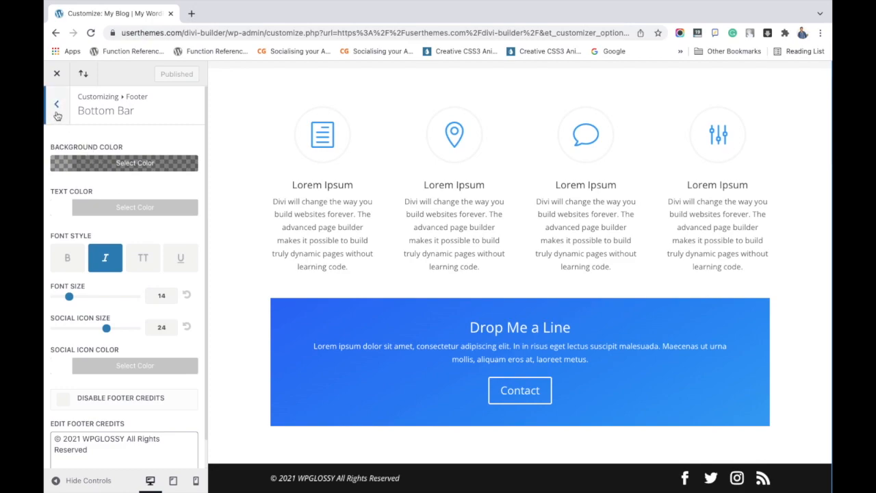
{"action": "left_click", "coordinate": [56, 104]}
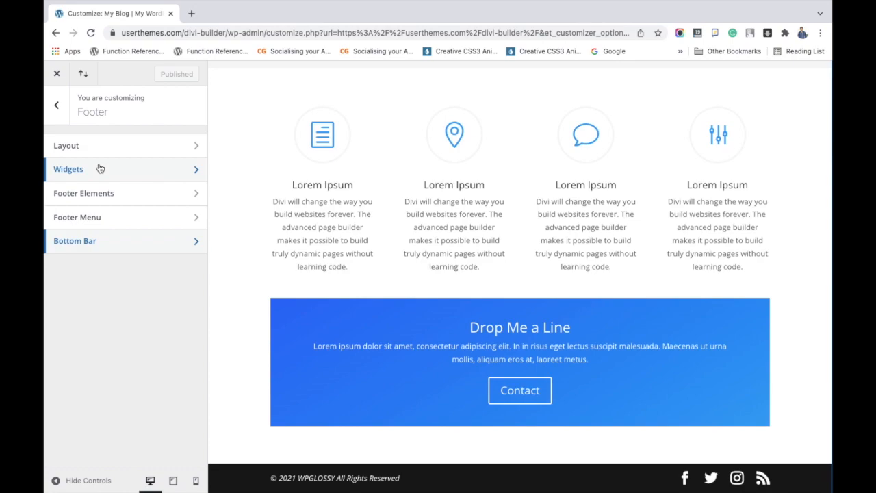
{"action": "mouse_move", "coordinate": [126, 143]}
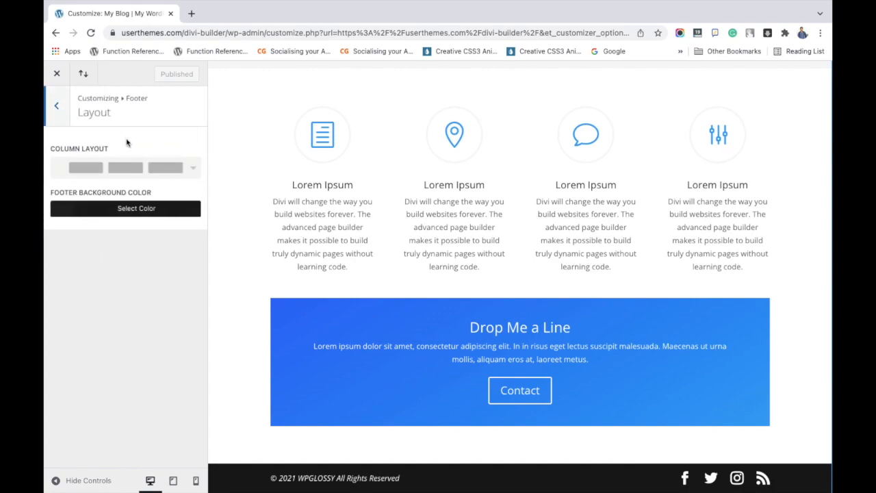
{"action": "left_click", "coordinate": [193, 167]}
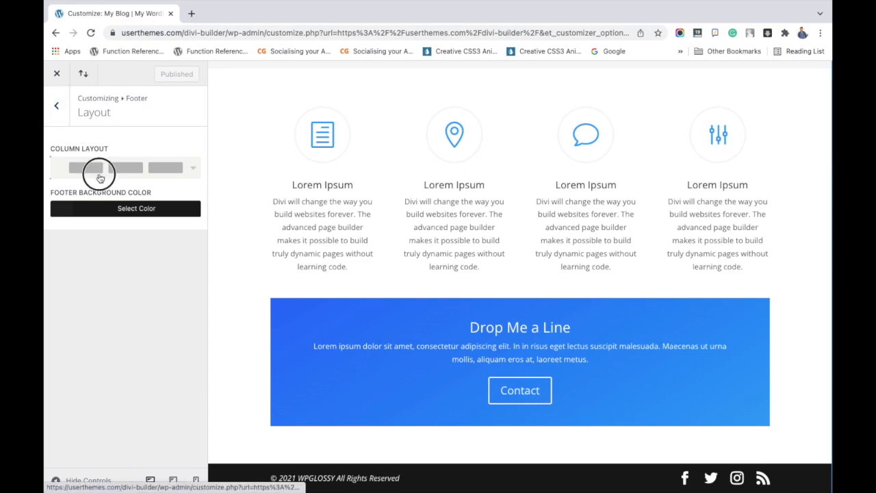
{"action": "left_click", "coordinate": [192, 167]}
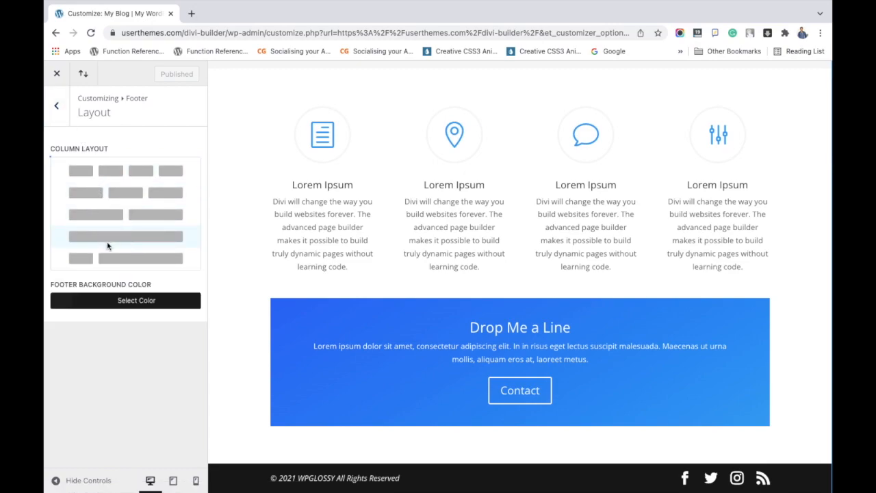
{"action": "left_click", "coordinate": [56, 104]}
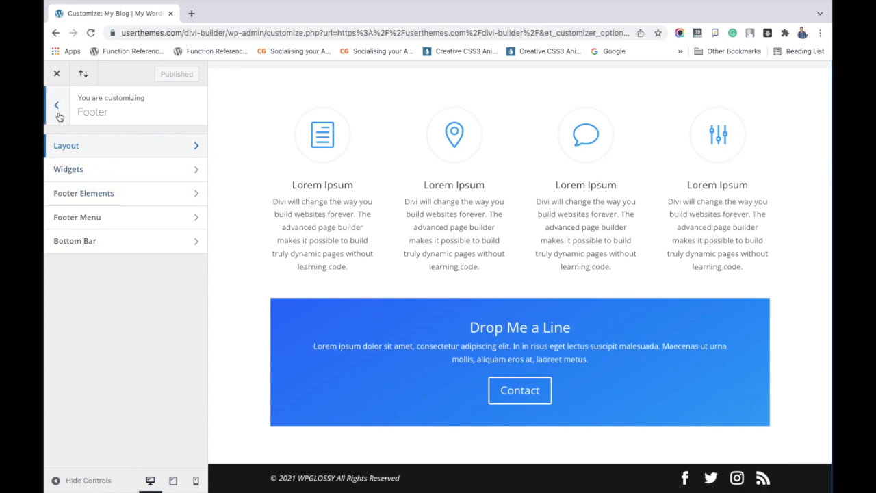
Step: Add a Latest Posts block to Footer Area #1 via the Widgets panel, searching 'pos'
{"action": "left_click", "coordinate": [57, 104]}
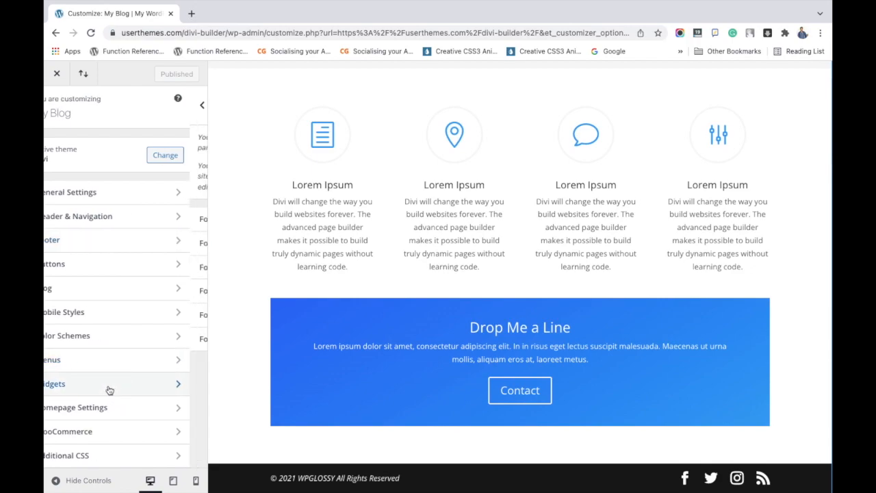
{"action": "left_click", "coordinate": [103, 383]}
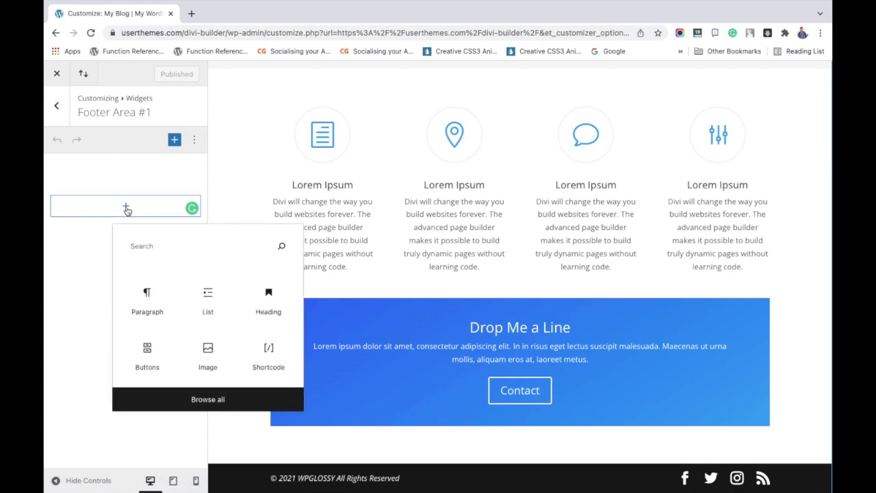
{"action": "type", "text": "p"}
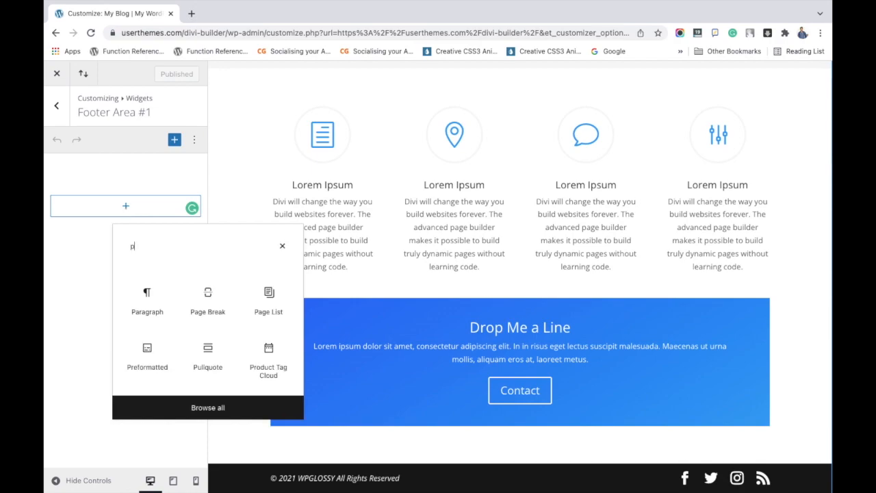
{"action": "type", "text": "os"}
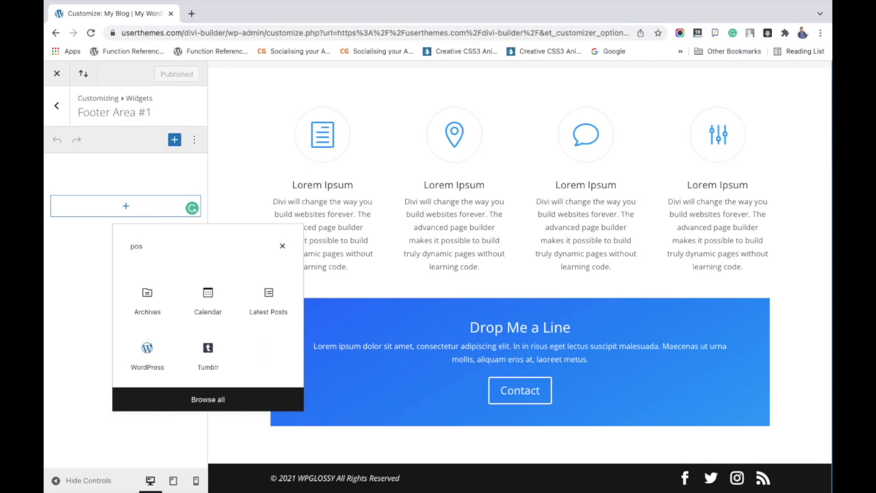
{"action": "left_click", "coordinate": [268, 299]}
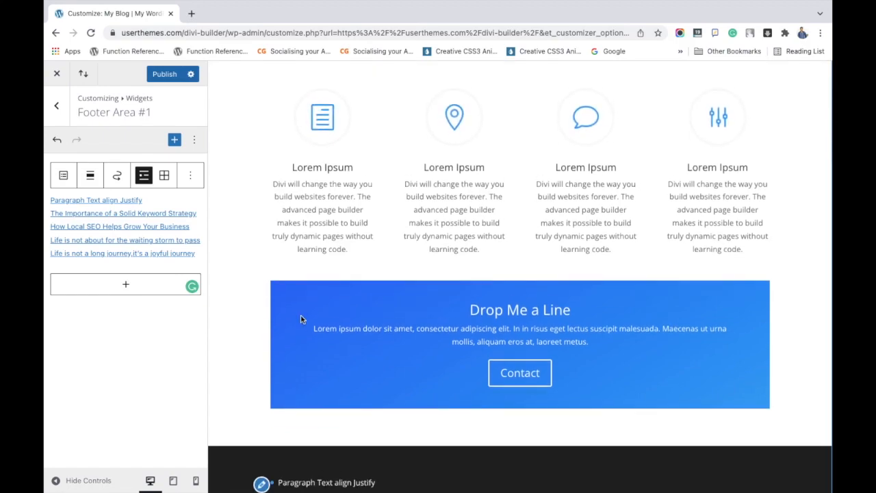
{"action": "scroll", "scroll_direction": "down", "scroll_amount": 3}
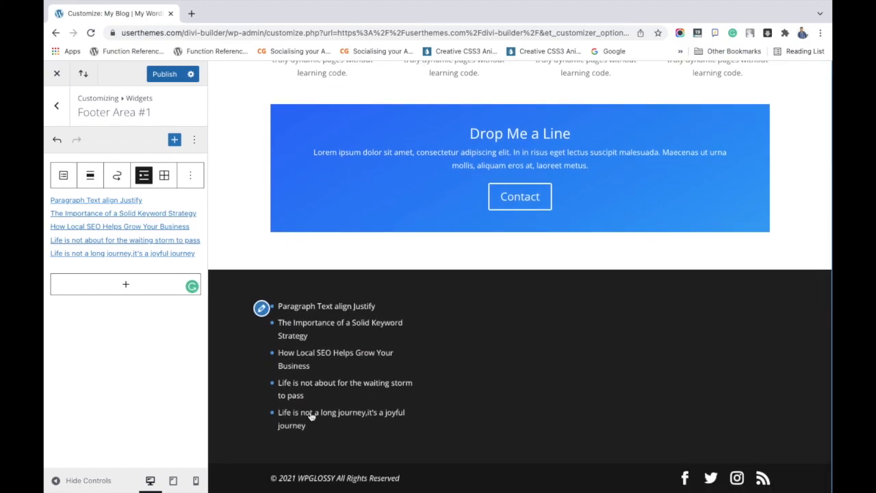
{"action": "mouse_move", "coordinate": [298, 389]}
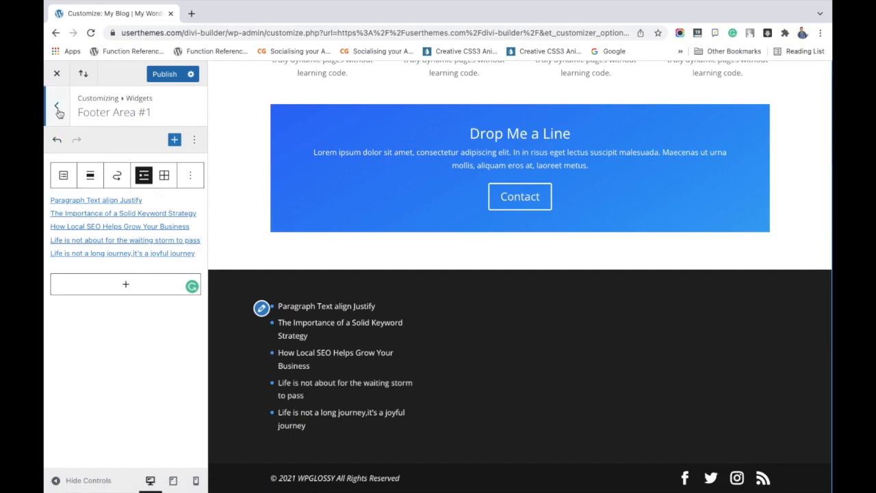
Step: Add a Categories block to Footer Area #2, searching 'ca', then return to the widget areas list
{"action": "left_click", "coordinate": [58, 106]}
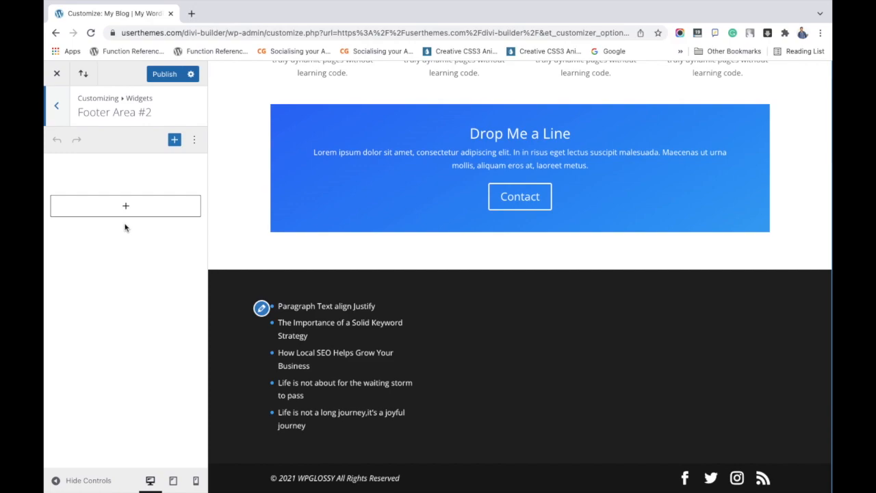
{"action": "left_click", "coordinate": [126, 206]}
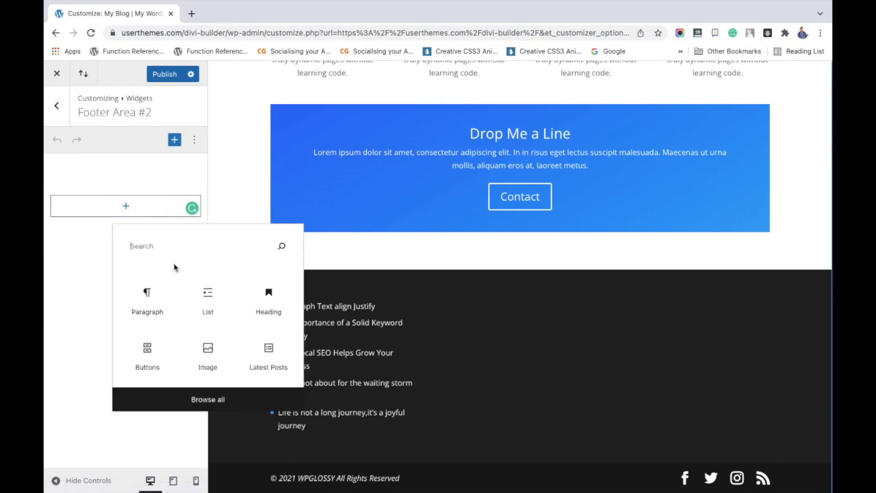
{"action": "type", "text": "ca"}
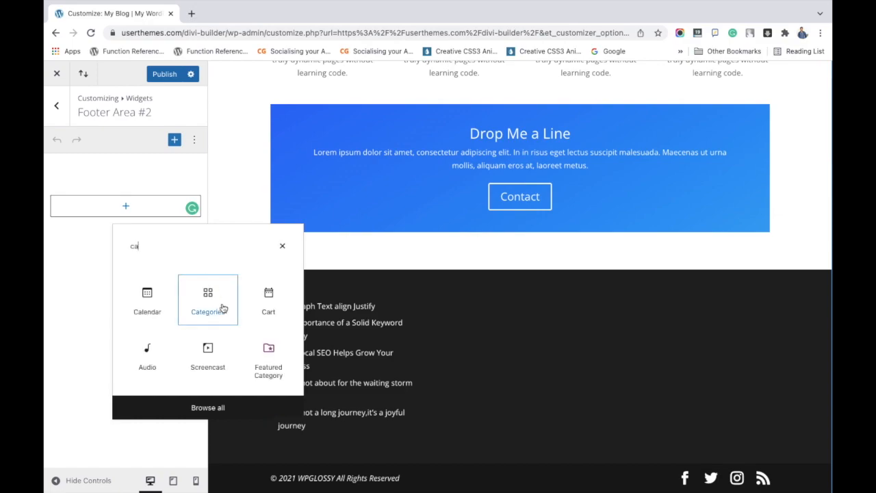
{"action": "left_click", "coordinate": [208, 299]}
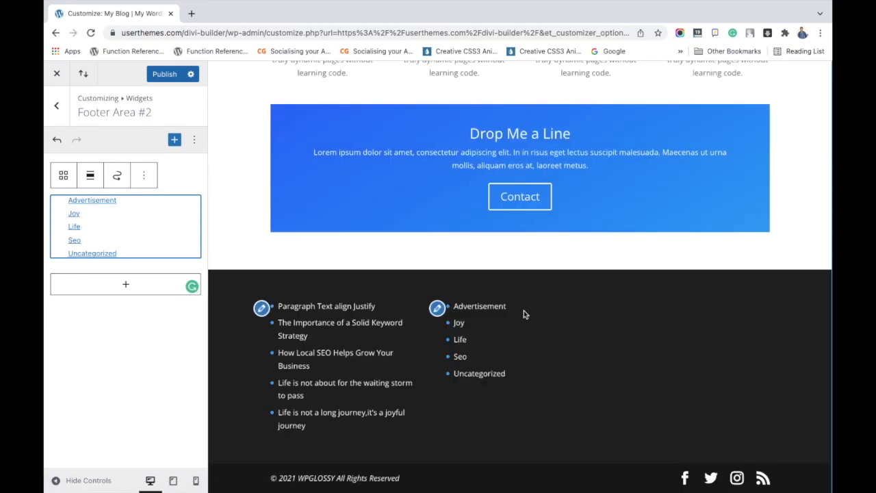
{"action": "mouse_move", "coordinate": [527, 344]}
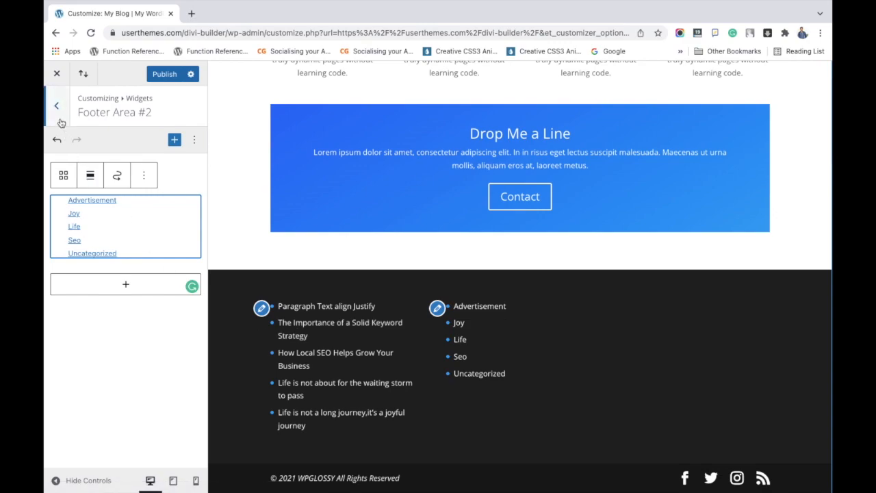
{"action": "left_click", "coordinate": [58, 105]}
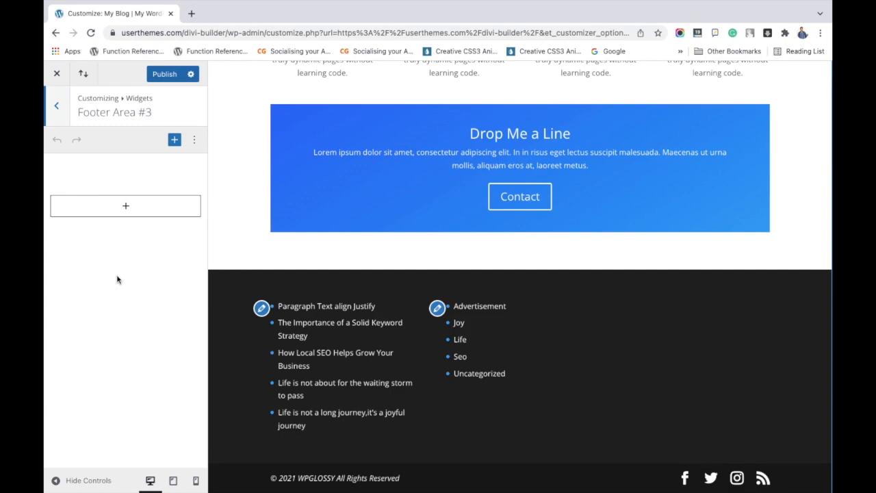
Step: Add an Image block to Footer Area #3, abandoning the upload-from-computer route
{"action": "left_click", "coordinate": [126, 205]}
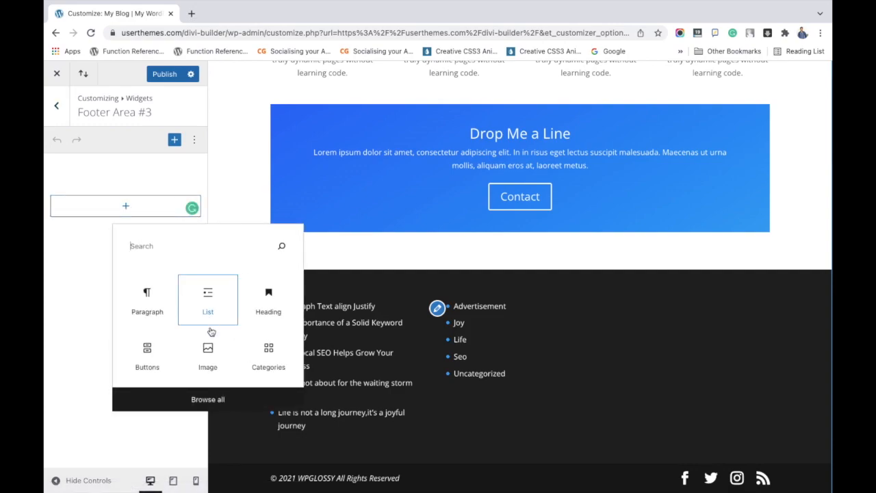
{"action": "left_click", "coordinate": [208, 356]}
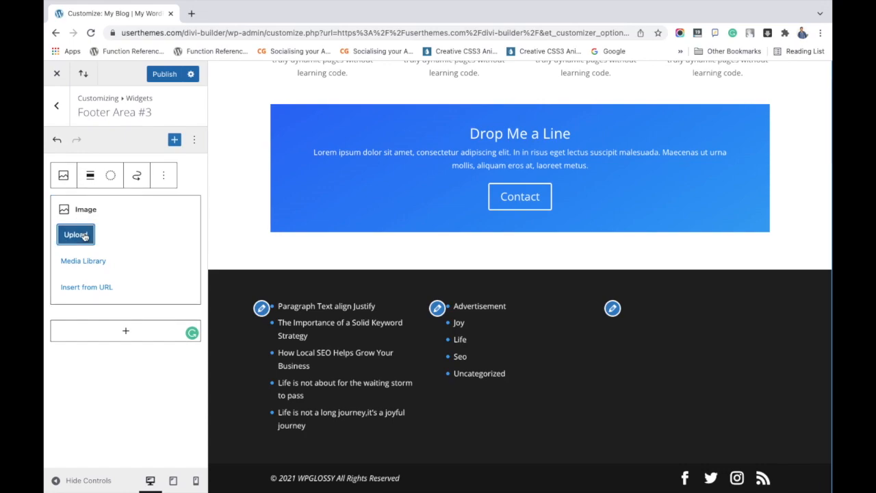
{"action": "left_click", "coordinate": [76, 234]}
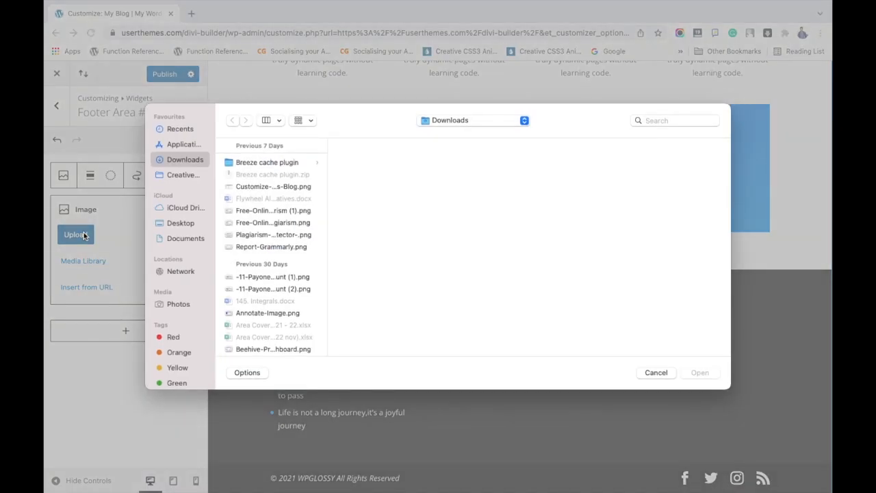
{"action": "mouse_move", "coordinate": [655, 372]}
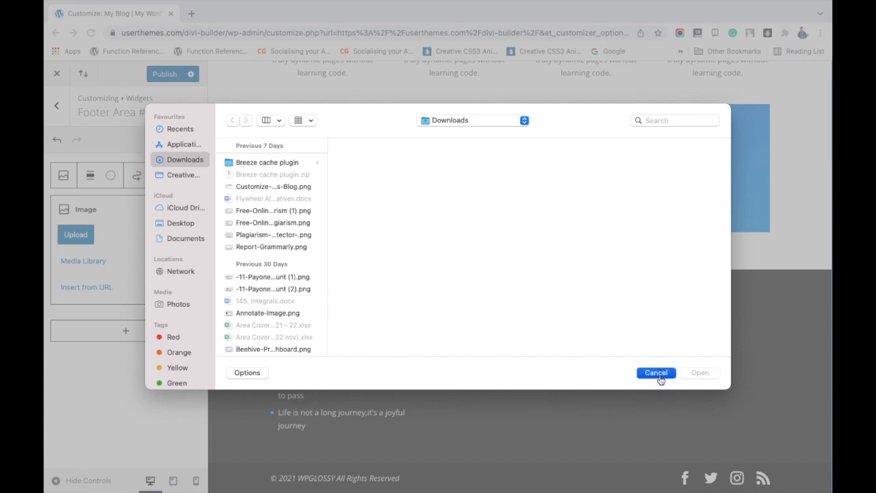
{"action": "left_click", "coordinate": [654, 373]}
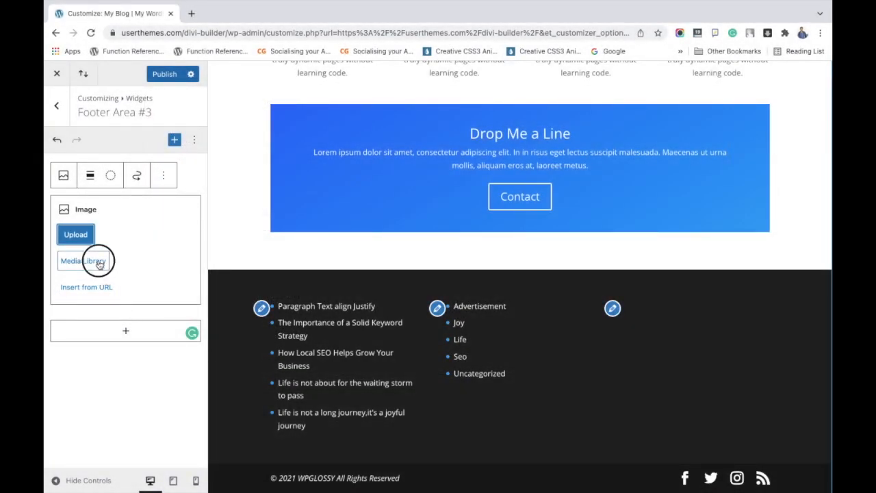
Step: Insert the wpglossy-logo image from the Media Library into the third footer column
{"action": "left_click", "coordinate": [82, 261]}
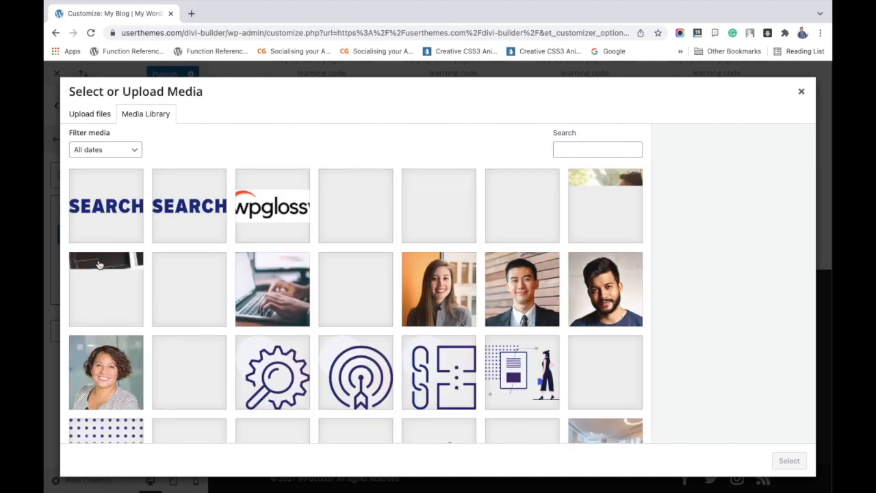
{"action": "left_click", "coordinate": [271, 206]}
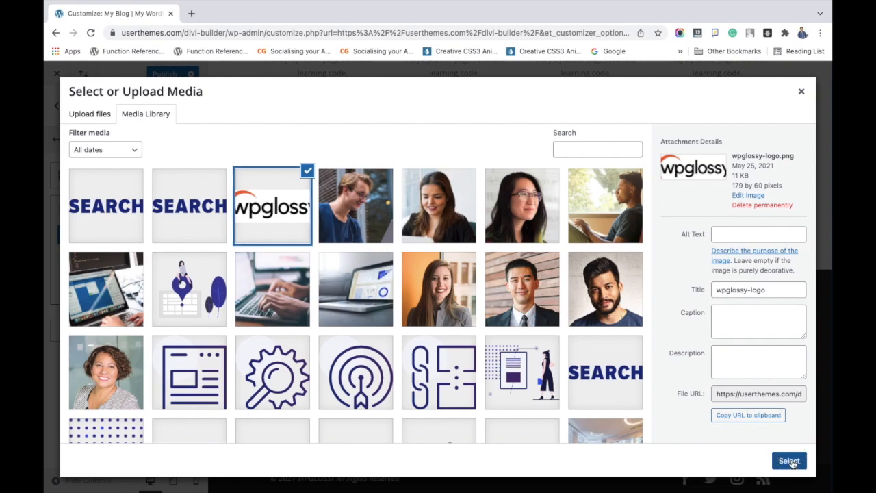
{"action": "left_click", "coordinate": [788, 459]}
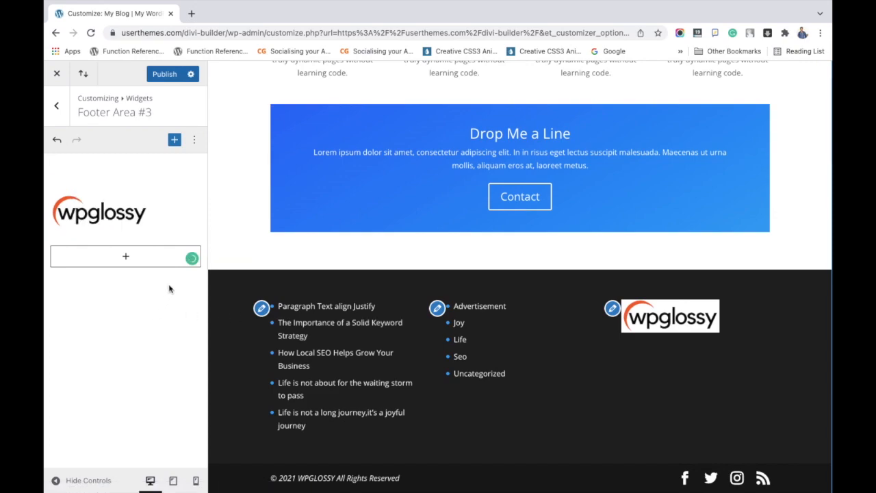
Step: Add a Paragraph block with the Divi description text under the logo in Footer Area #3
{"action": "left_click", "coordinate": [126, 256]}
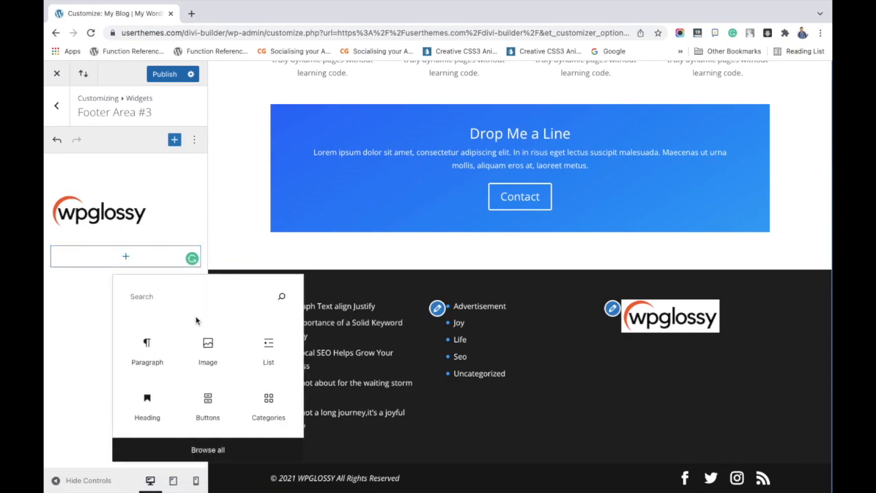
{"action": "mouse_move", "coordinate": [208, 345]}
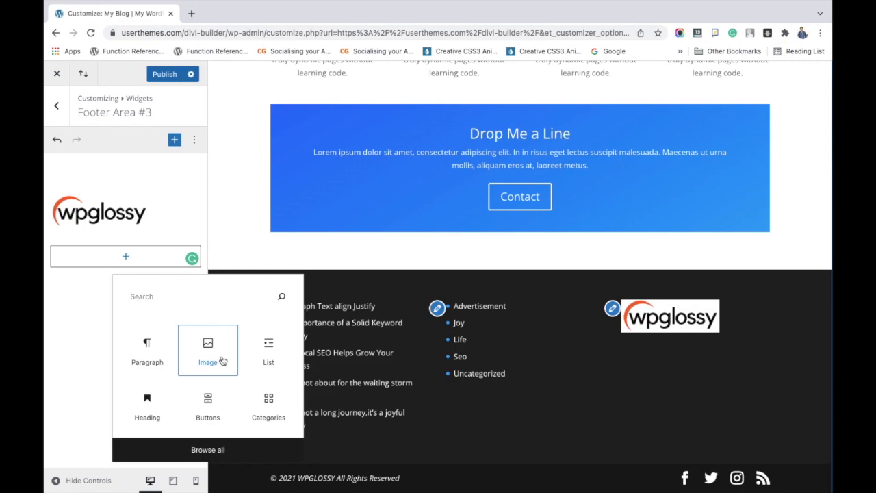
{"action": "mouse_move", "coordinate": [217, 449]}
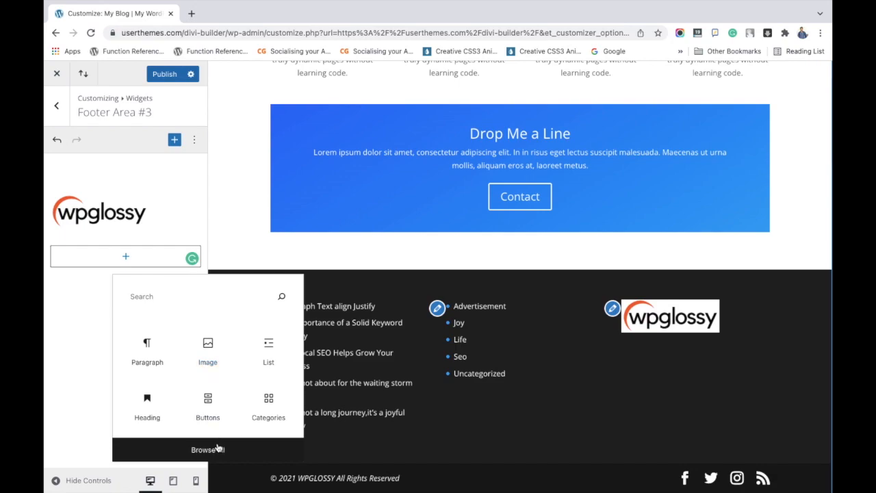
{"action": "left_click", "coordinate": [208, 449]}
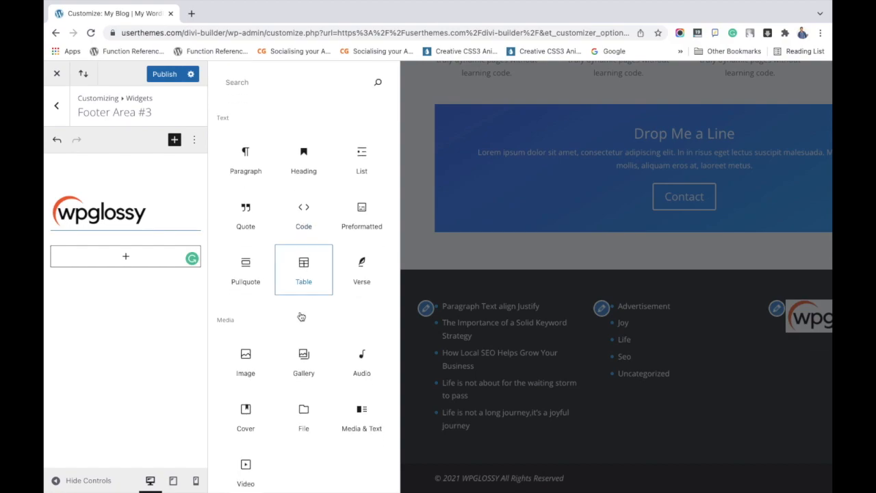
{"action": "scroll", "scroll_direction": "down", "scroll_amount": 3}
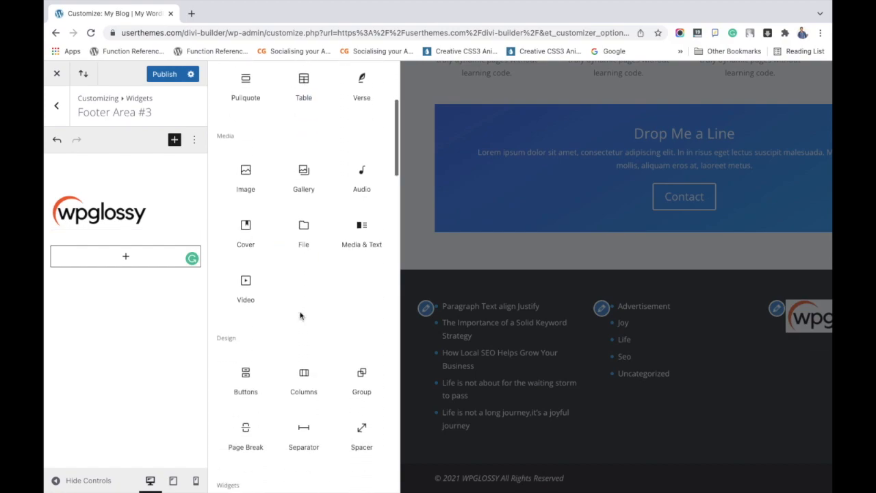
{"action": "scroll", "scroll_direction": "up", "scroll_amount": 3}
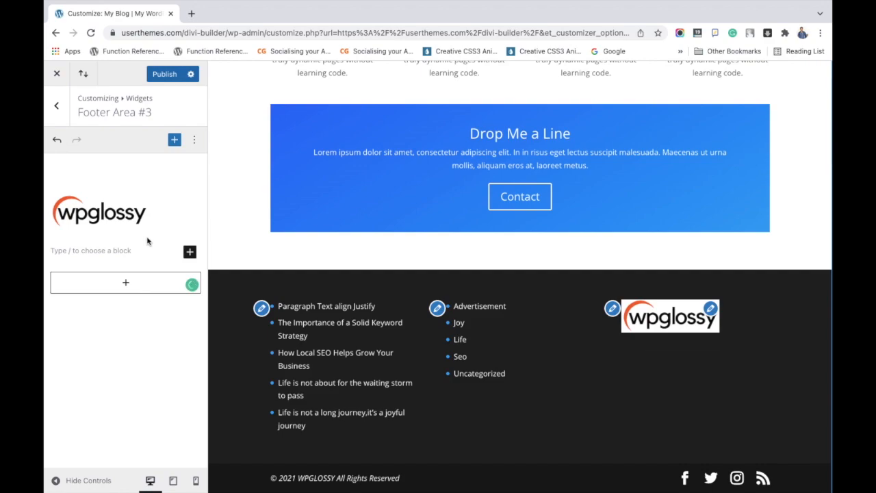
{"action": "scroll", "scroll_direction": "up", "scroll_amount": 3}
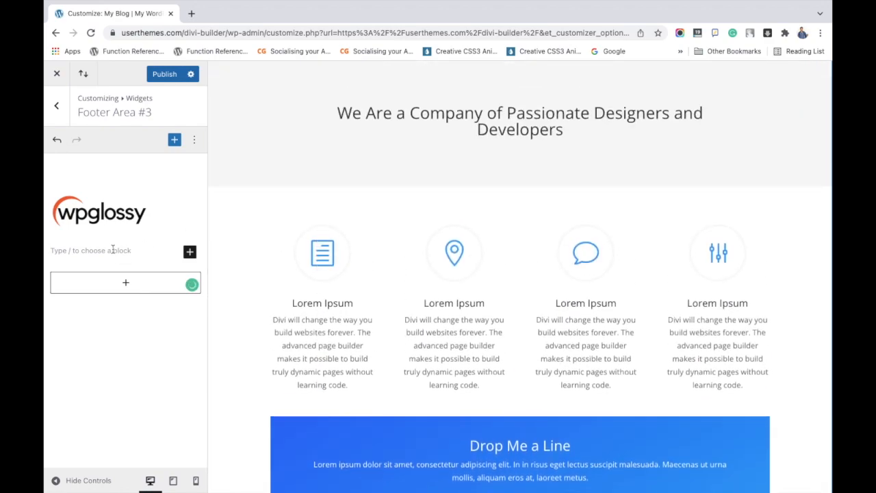
{"action": "scroll", "scroll_direction": "down", "scroll_amount": 3}
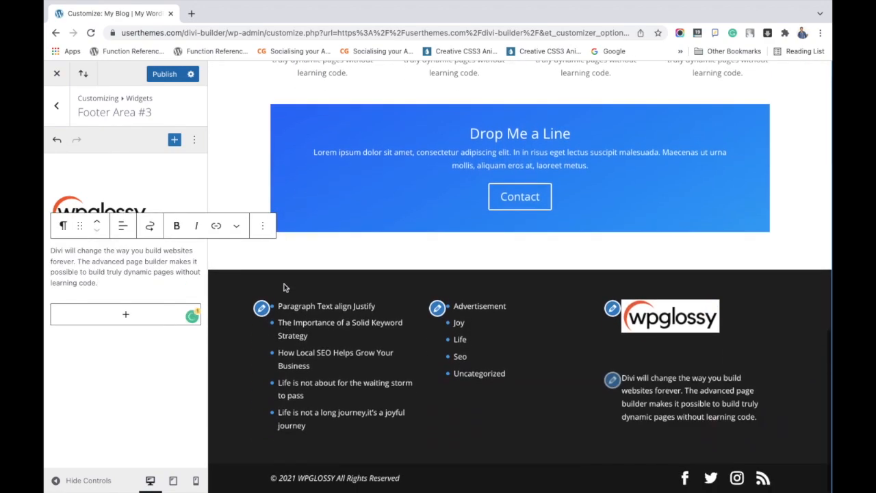
{"action": "mouse_move", "coordinate": [642, 370]}
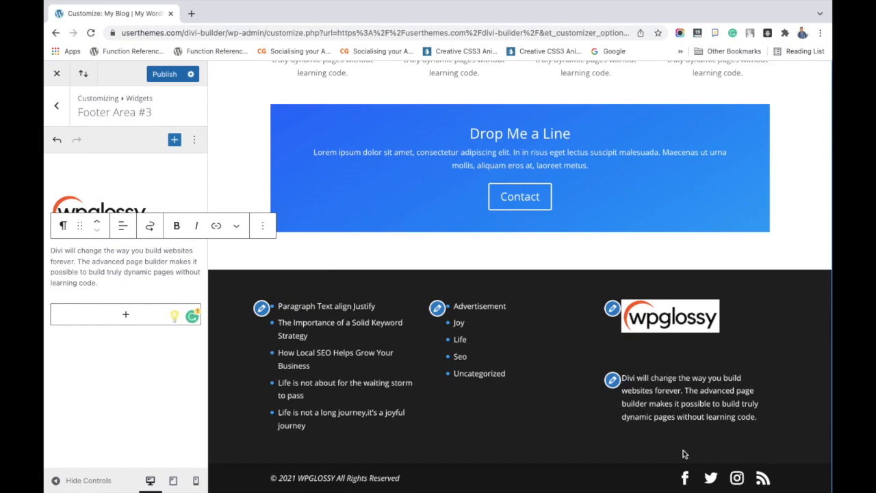
{"action": "left_click", "coordinate": [57, 107]}
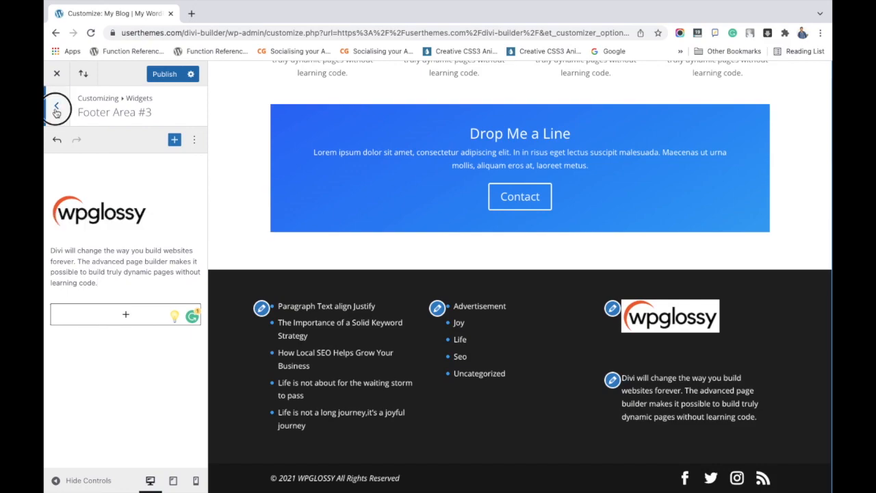
Step: Publish the footer widget changes and return to the main Customizer options
{"action": "left_click", "coordinate": [56, 108]}
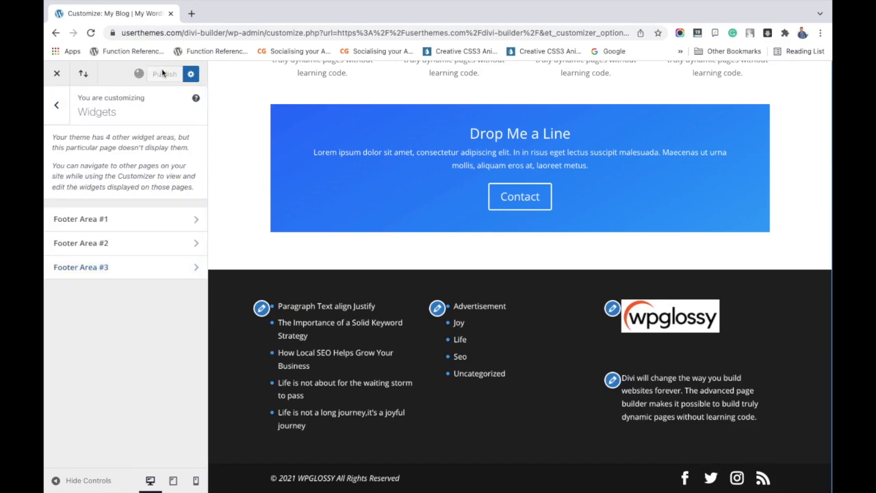
{"action": "left_click", "coordinate": [163, 74]}
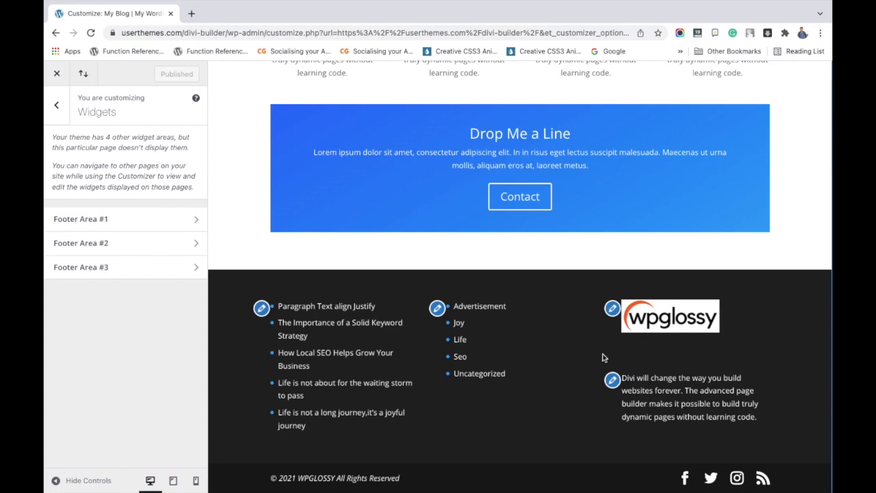
{"action": "mouse_move", "coordinate": [537, 430]}
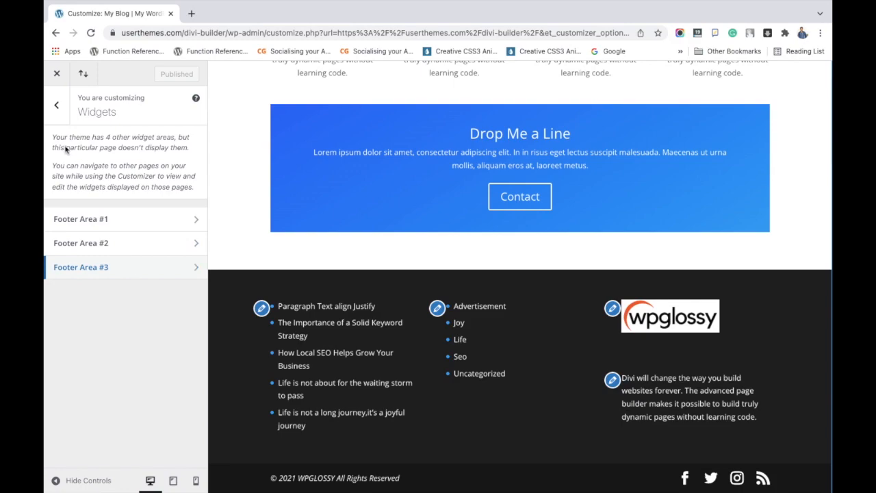
{"action": "left_click", "coordinate": [56, 104]}
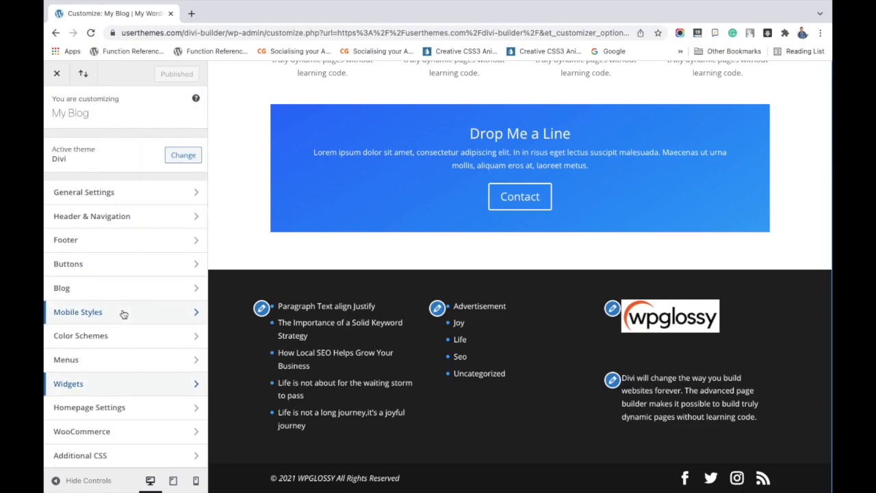
Step: Set the Footer Layout background colour to a dark charcoal grey (#3a3a3a)
{"action": "left_click", "coordinate": [66, 240]}
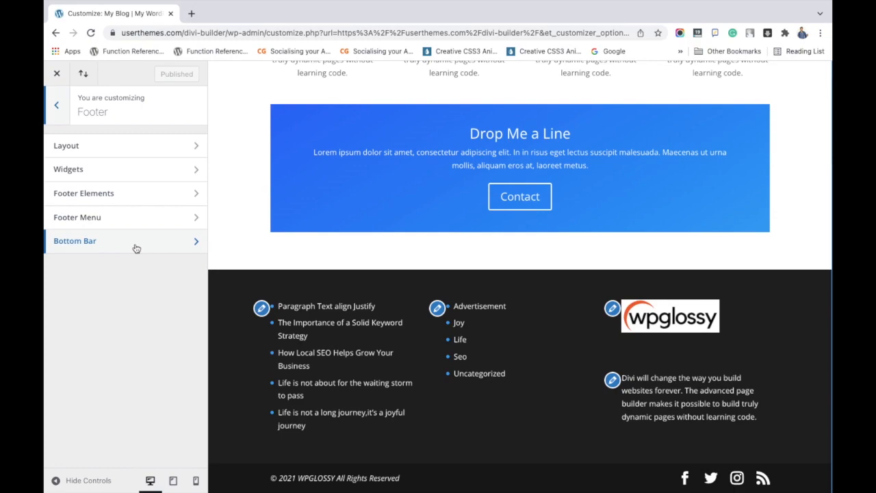
{"action": "left_click", "coordinate": [66, 145]}
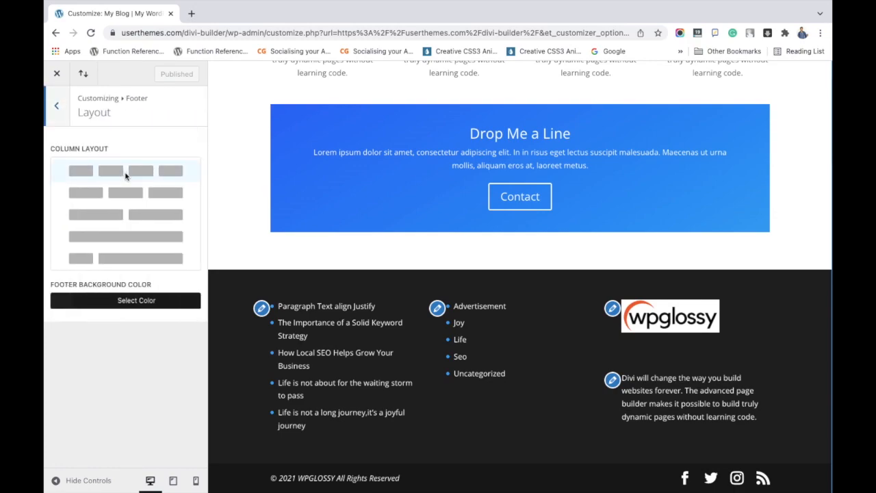
{"action": "mouse_move", "coordinate": [137, 179]}
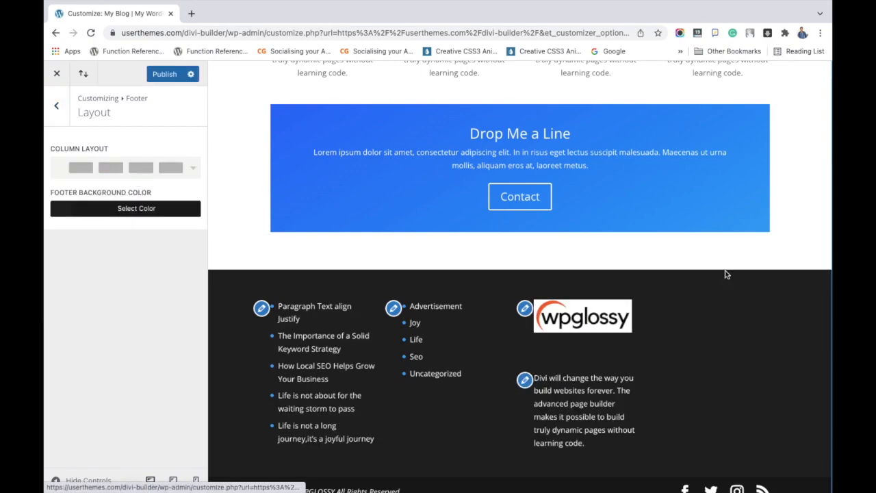
{"action": "mouse_move", "coordinate": [266, 328]}
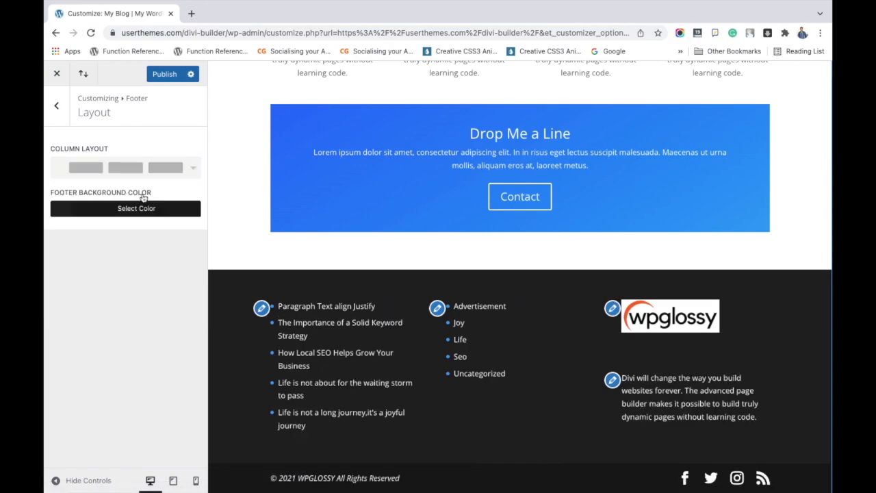
{"action": "mouse_move", "coordinate": [67, 130]}
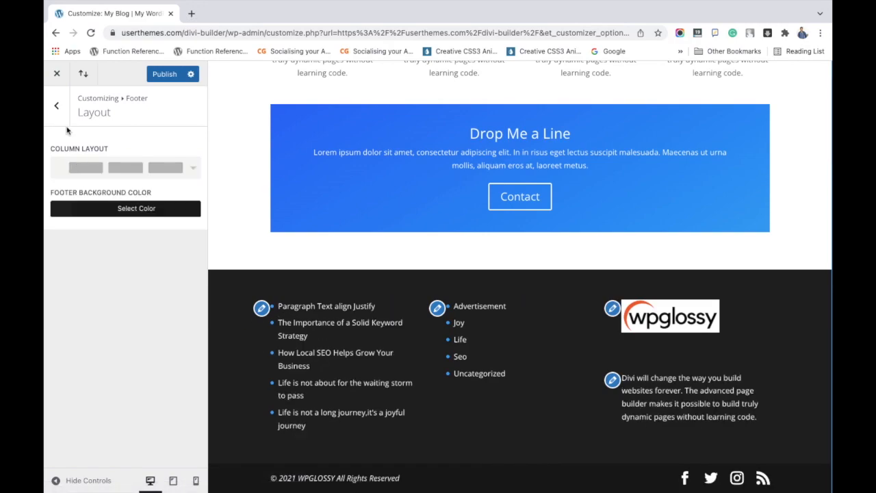
{"action": "left_click", "coordinate": [135, 208]}
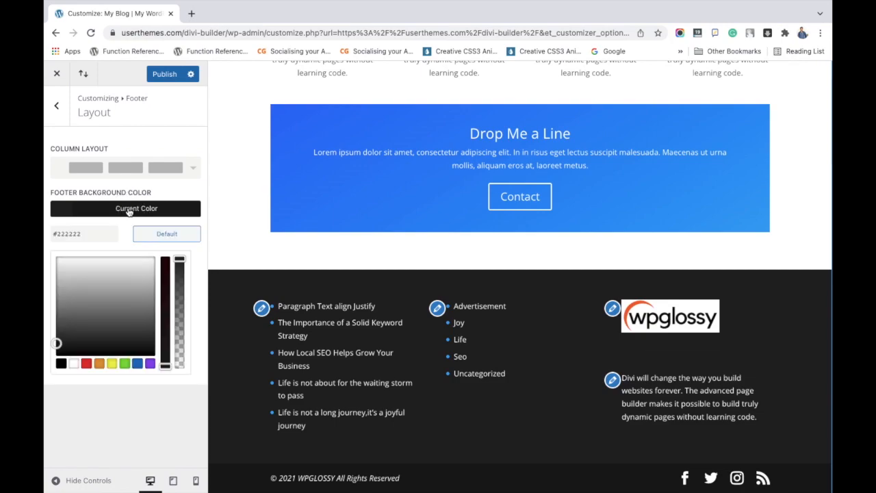
{"action": "mouse_move", "coordinate": [62, 284]}
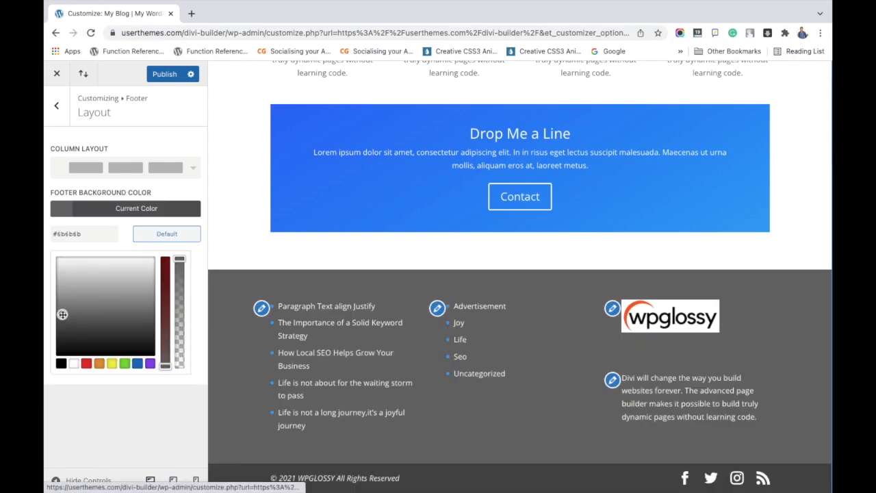
{"action": "left_click_drag", "start_coordinate": [63, 314], "coordinate": [63, 326]}
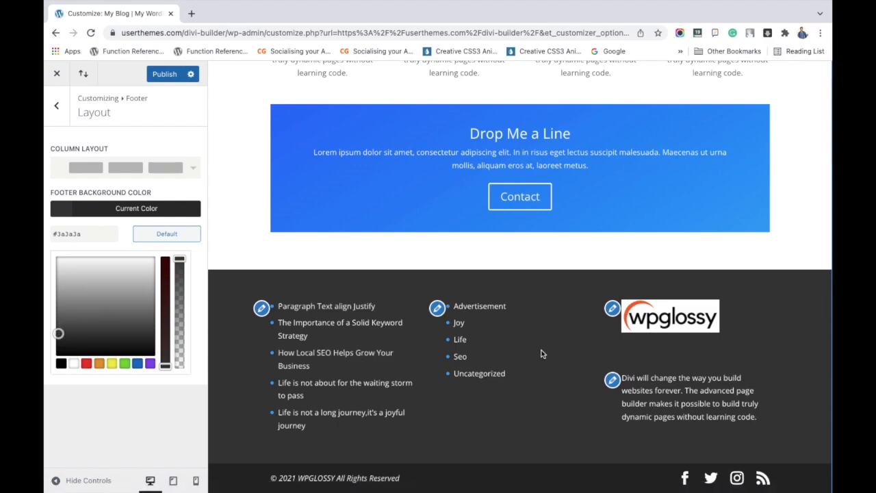
{"action": "mouse_move", "coordinate": [69, 131]}
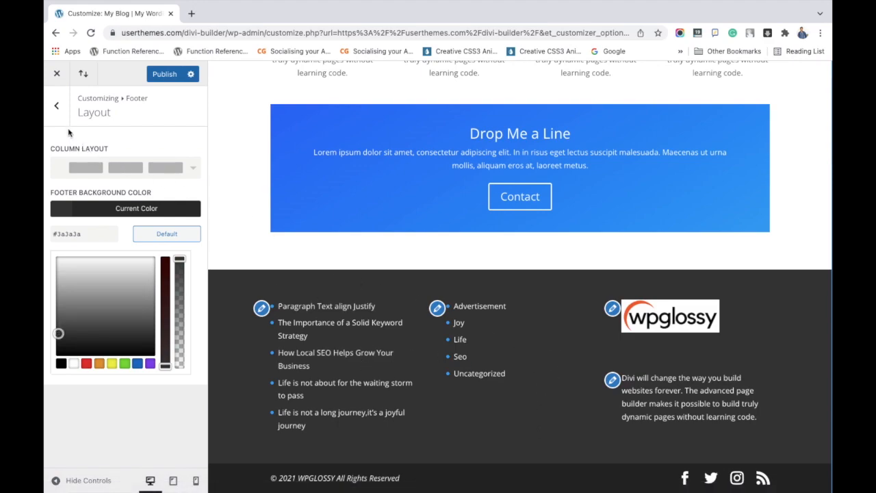
{"action": "left_click", "coordinate": [58, 105]}
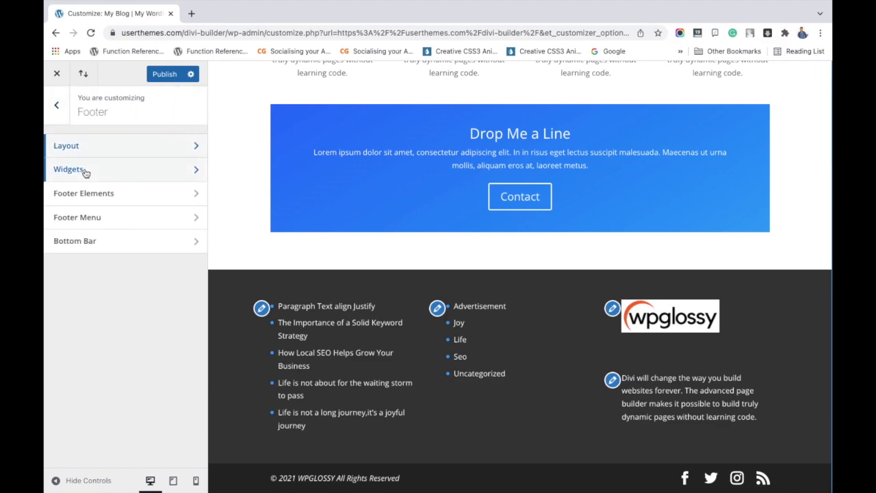
Step: Try footer widget body text size 16, then leave it at 14 in the Widgets settings
{"action": "left_click", "coordinate": [69, 170]}
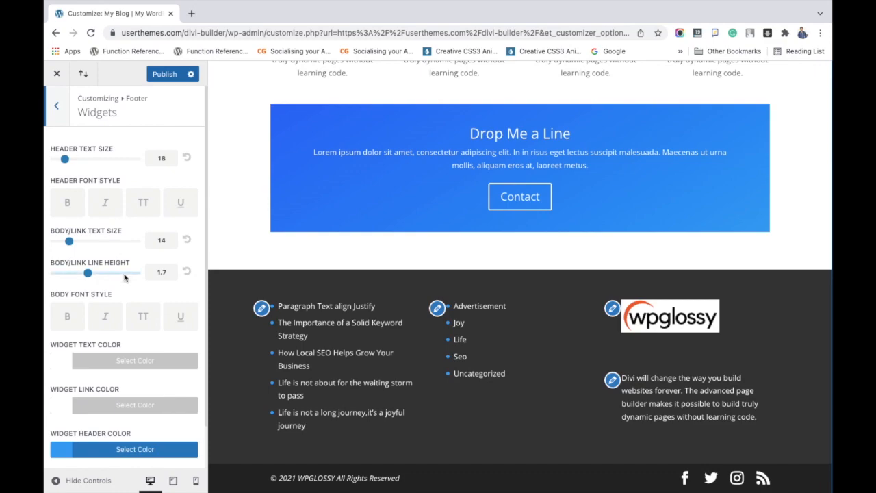
{"action": "scroll", "scroll_direction": "down", "scroll_amount": 3}
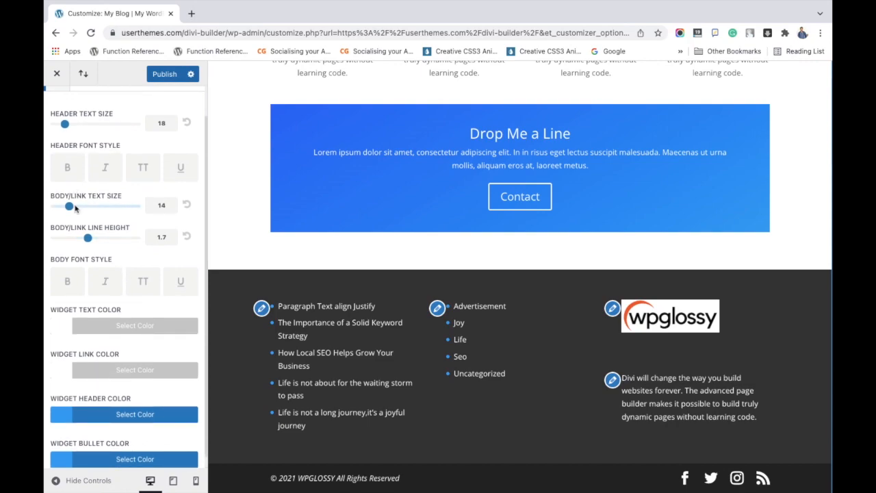
{"action": "left_click_drag", "start_coordinate": [71, 205], "coordinate": [88, 205]}
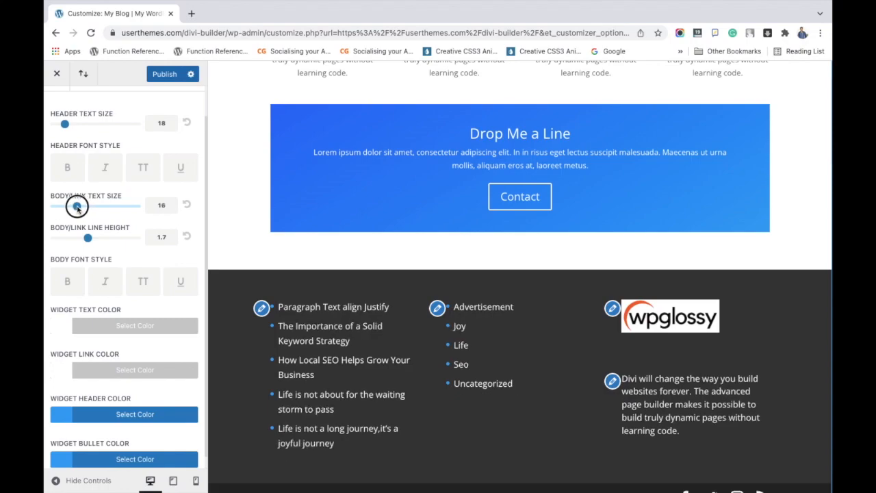
{"action": "left_click_drag", "start_coordinate": [78, 205], "coordinate": [71, 205]}
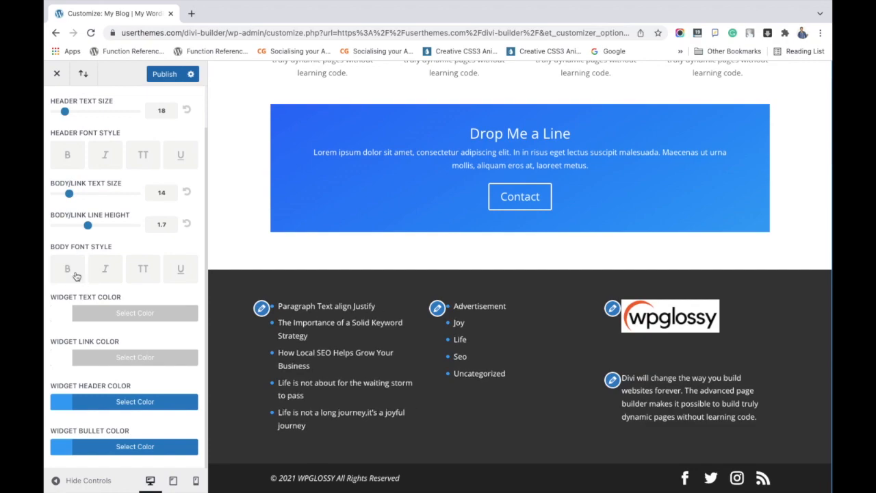
{"action": "mouse_move", "coordinate": [97, 296]}
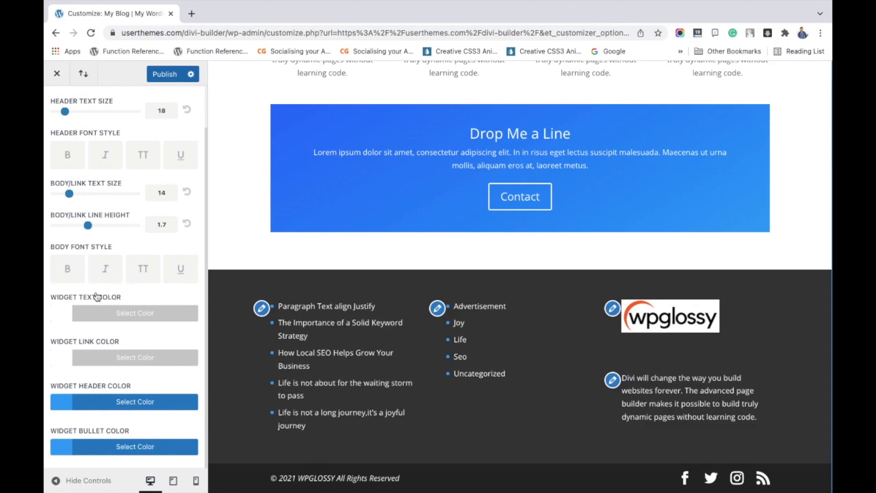
{"action": "mouse_move", "coordinate": [72, 416]}
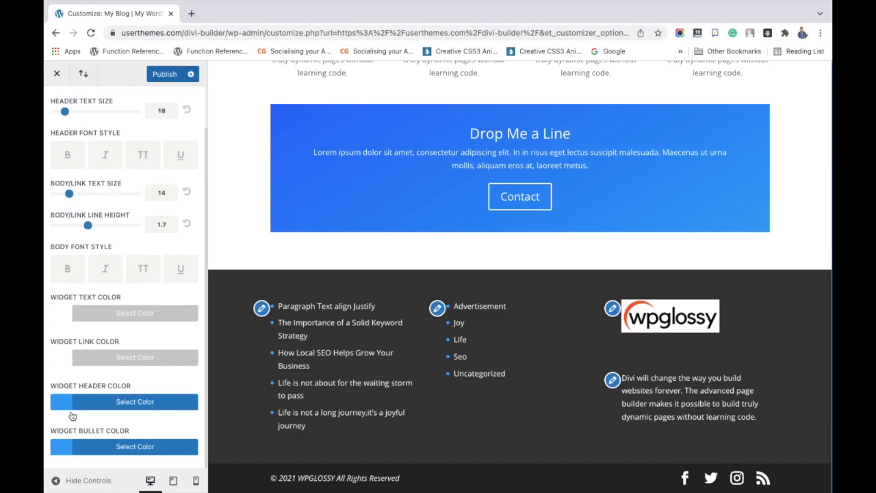
{"action": "mouse_move", "coordinate": [67, 446]}
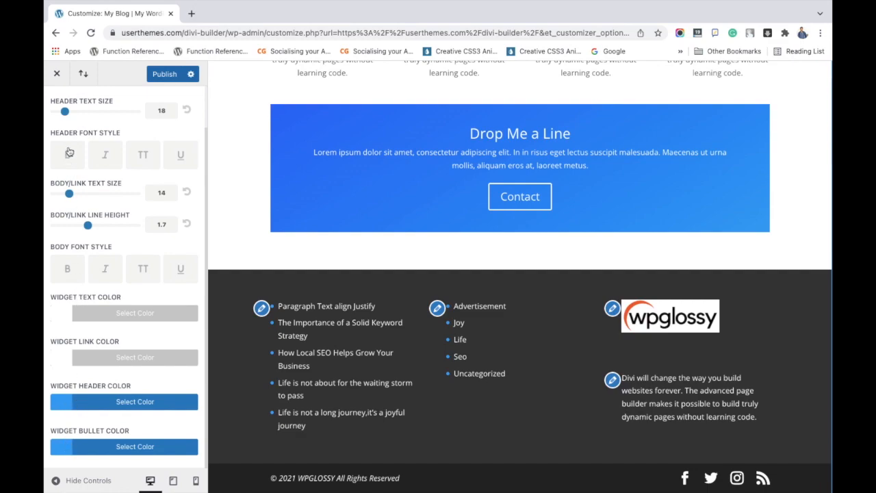
{"action": "left_click", "coordinate": [58, 107]}
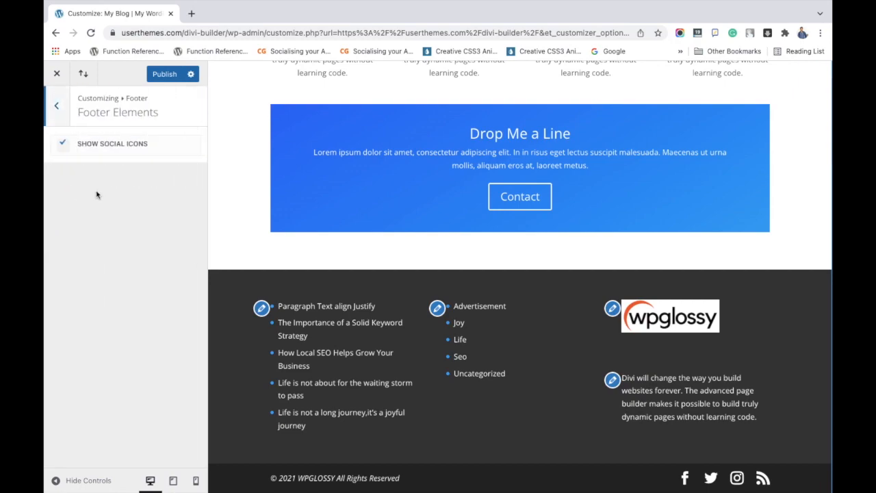
{"action": "mouse_move", "coordinate": [509, 334]}
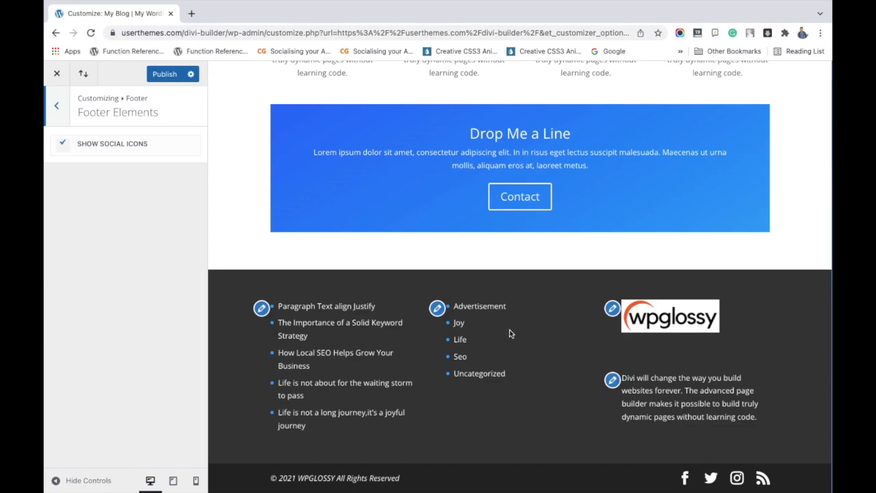
{"action": "mouse_move", "coordinate": [79, 171]}
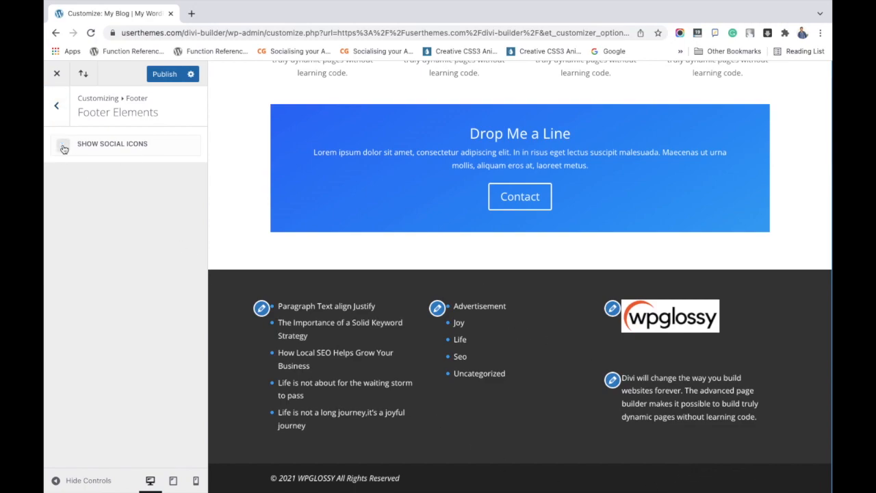
Step: Toggle Show Social Icons in Footer Elements and leave the icons switched on
{"action": "left_click", "coordinate": [63, 144]}
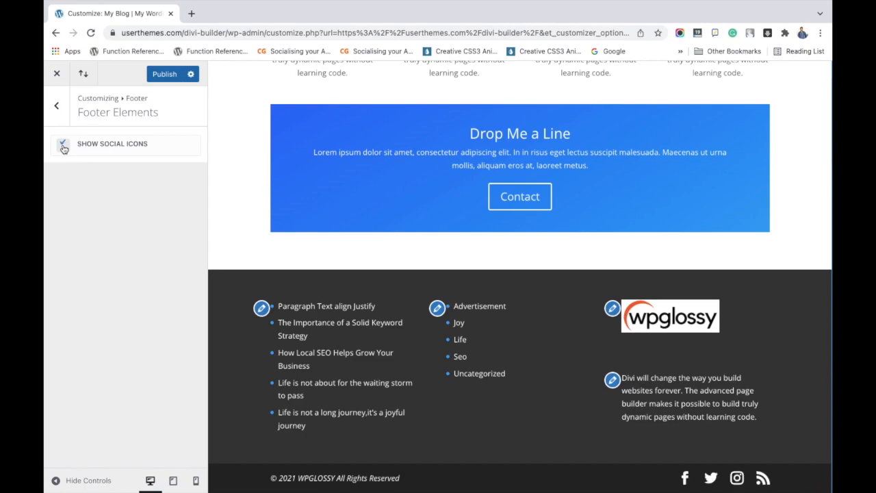
{"action": "left_click", "coordinate": [63, 145]}
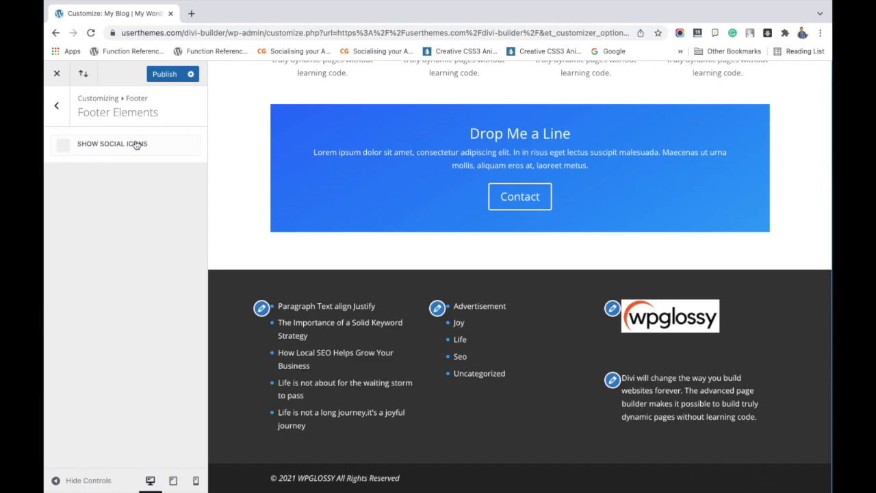
{"action": "left_click", "coordinate": [63, 145]}
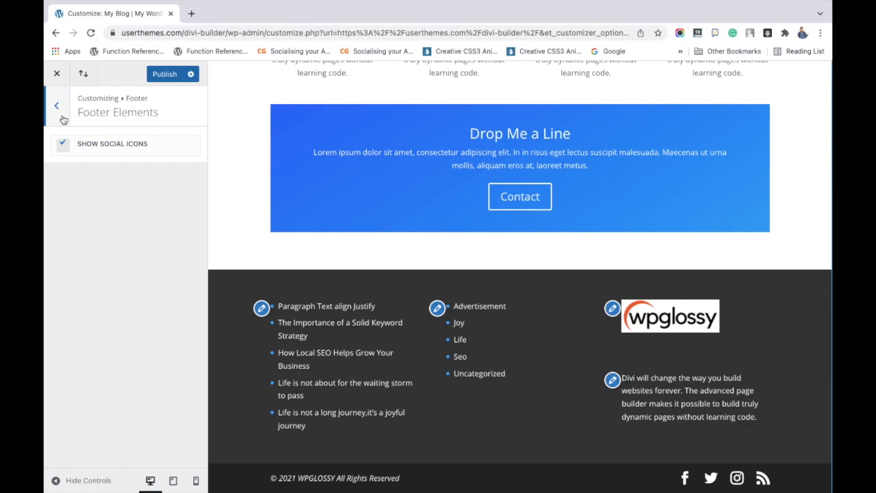
{"action": "left_click", "coordinate": [58, 106]}
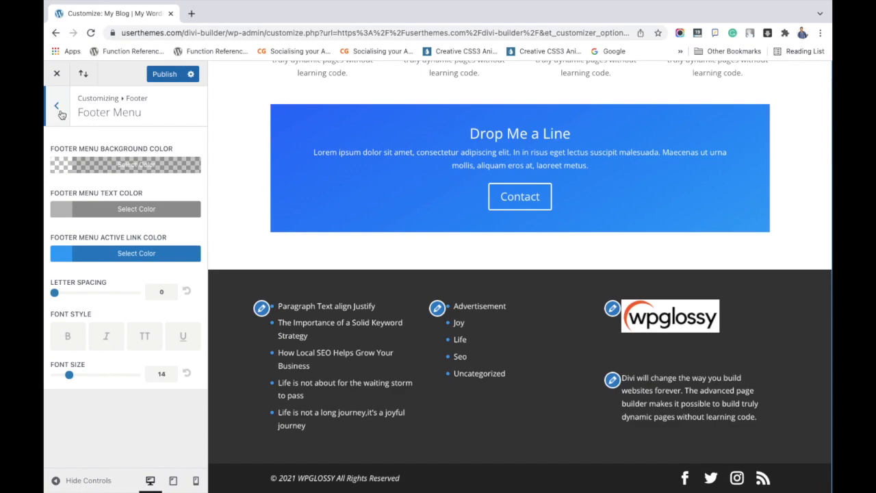
Step: Publish all footer changes to the live site and close the Customizer
{"action": "left_click", "coordinate": [56, 105]}
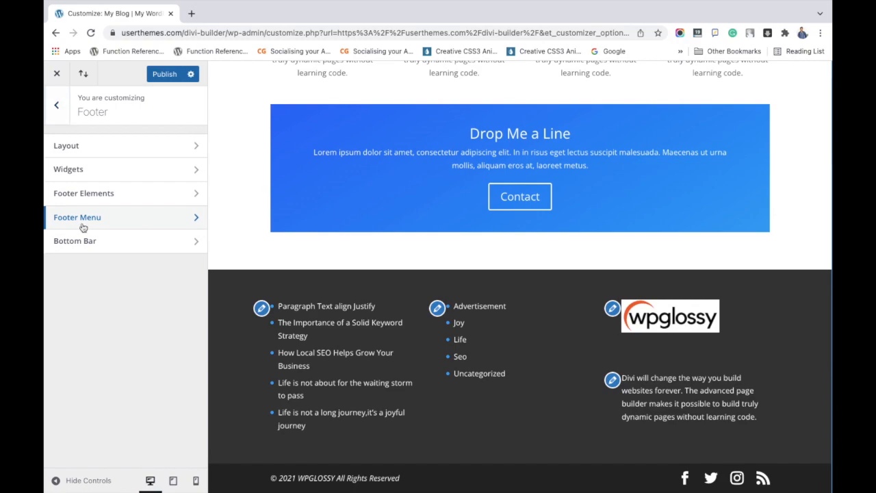
{"action": "mouse_move", "coordinate": [87, 247]}
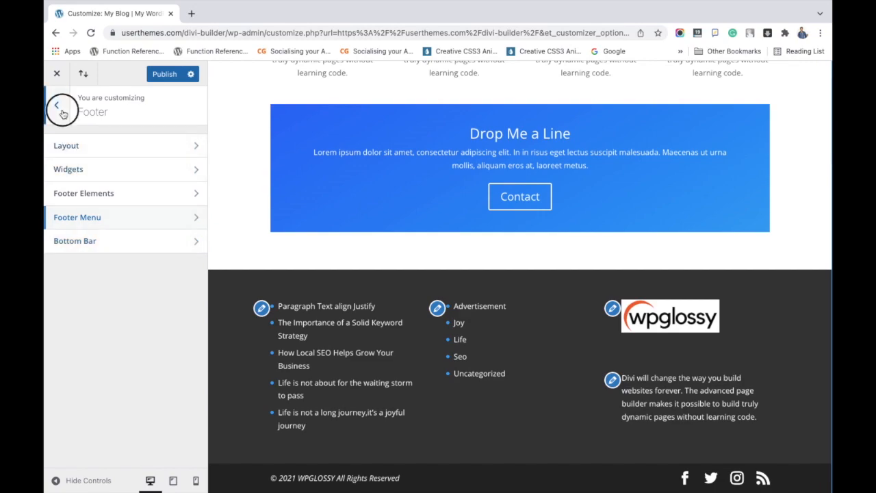
{"action": "left_click", "coordinate": [62, 109]}
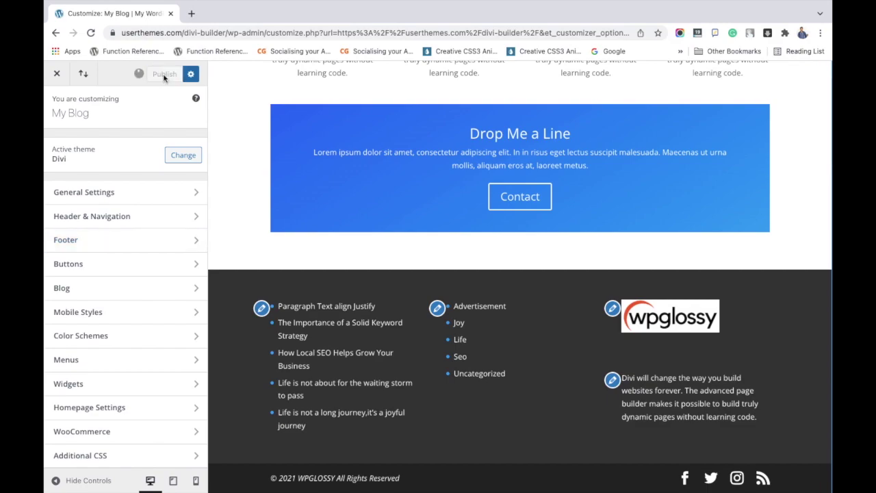
{"action": "left_click", "coordinate": [164, 74]}
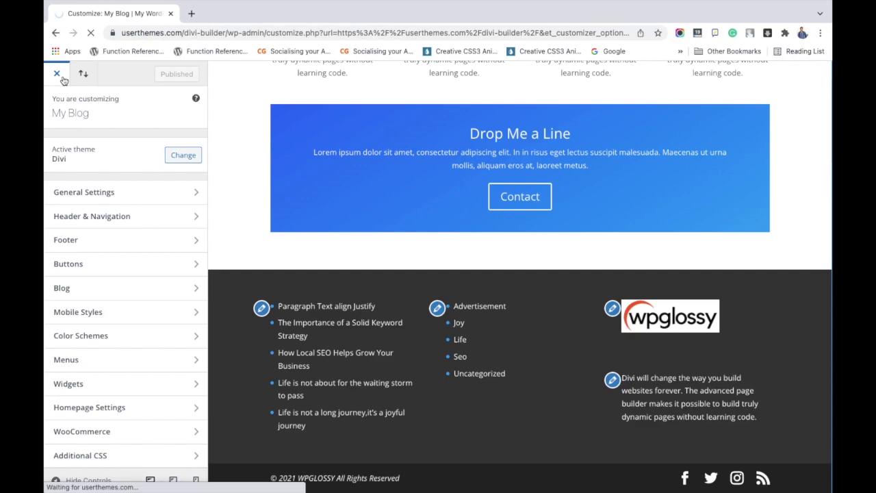
{"action": "left_click", "coordinate": [57, 74]}
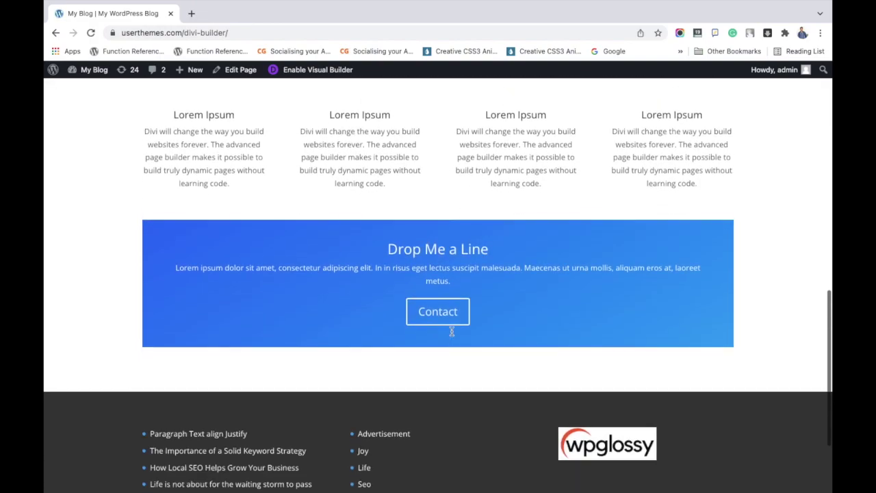
Step: Scroll the live page down to the updated dark footer with widgets and social icons
{"action": "scroll", "scroll_direction": "down", "scroll_amount": 3}
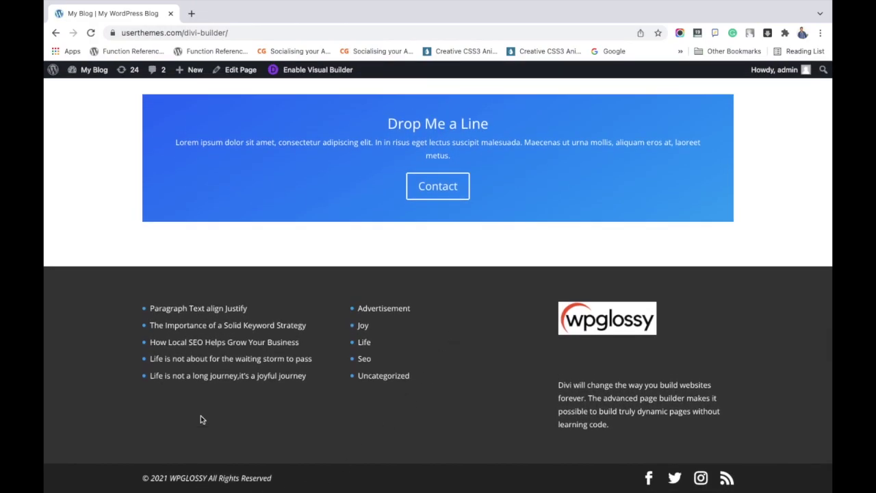
{"action": "mouse_move", "coordinate": [666, 331]}
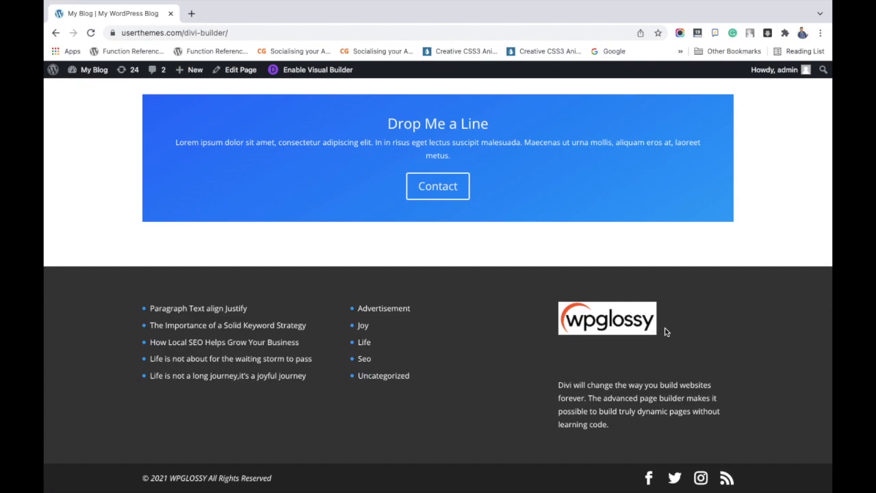